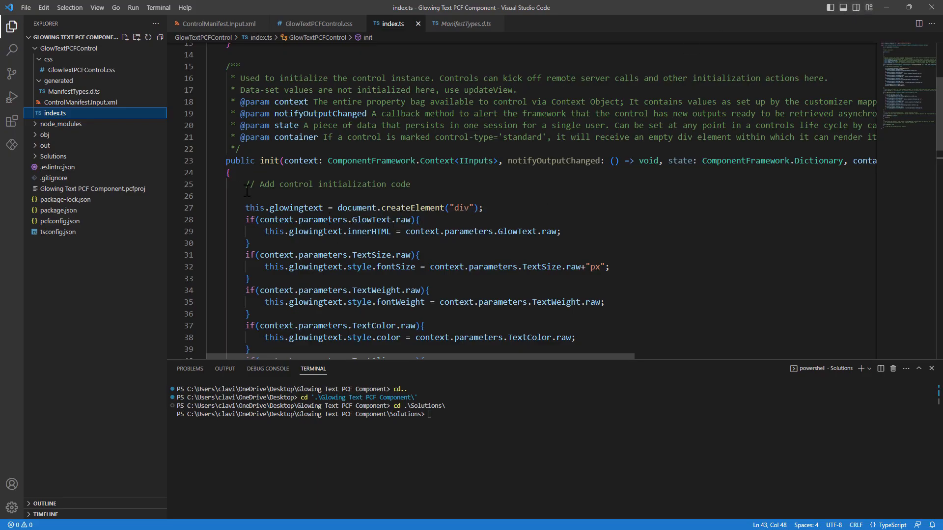
mouse_move(102, 114)
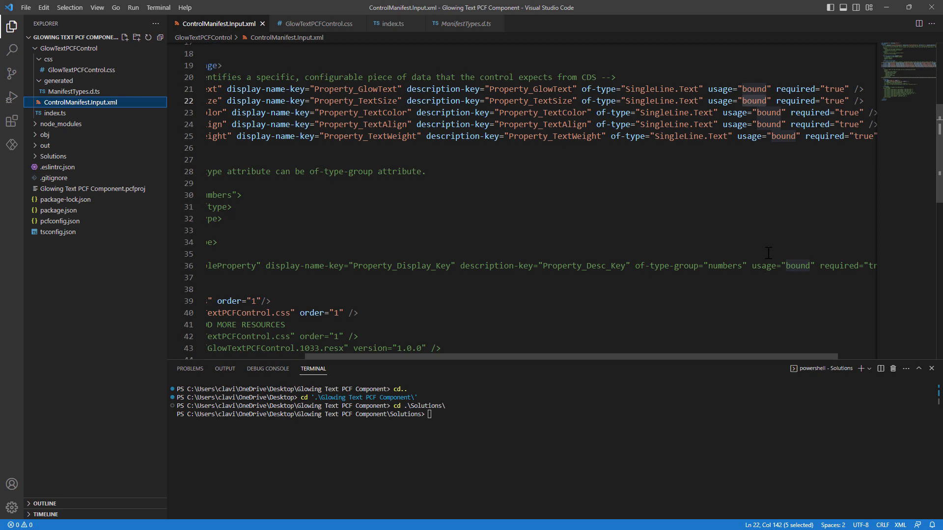
mouse_move(657, 359)
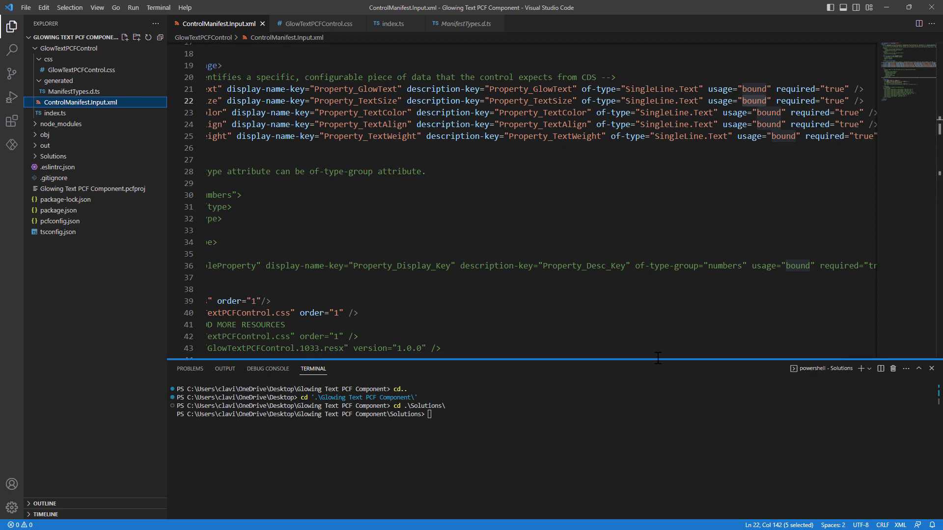
Scroll sideways through ControlManifest.Input.xml to review the five property declarations.
scroll("left", 3)
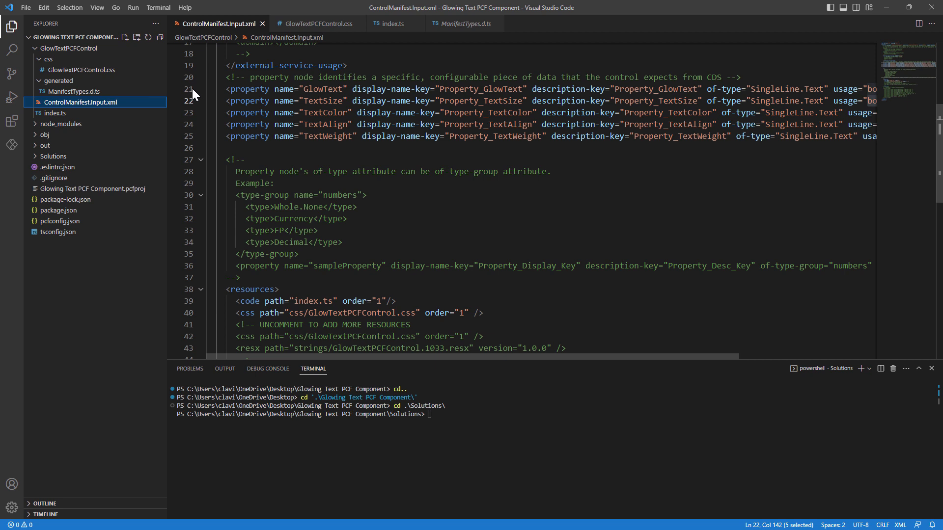
mouse_move(190, 139)
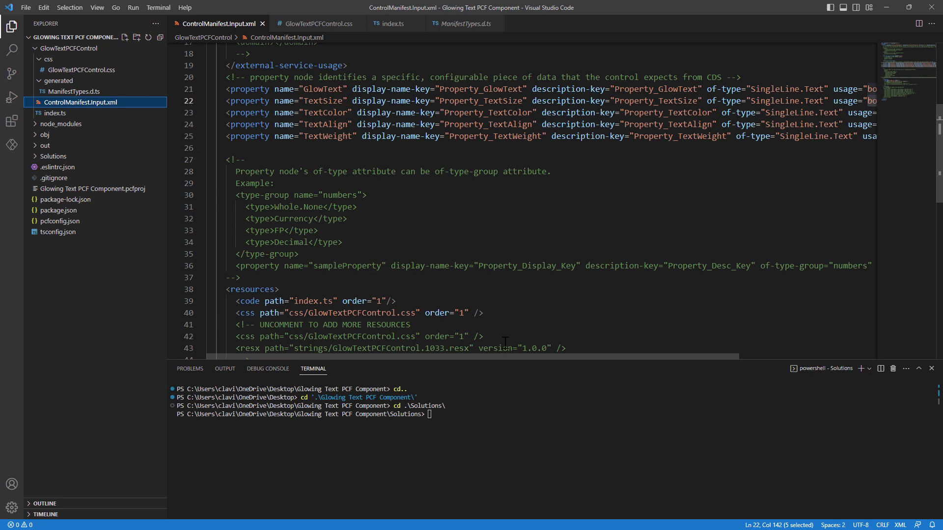
mouse_move(504, 359)
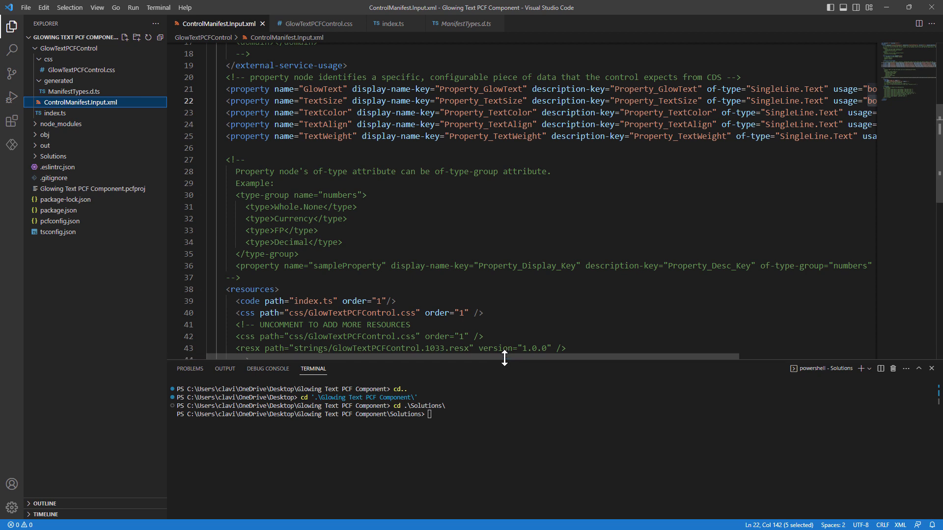
scroll("right", 3)
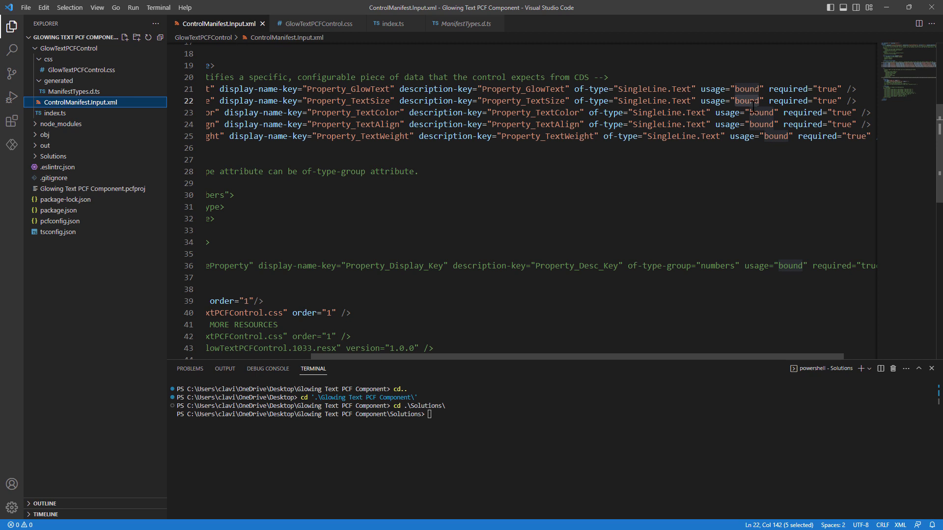
Change usage="bound" to usage="input" for TextSize, TextColor, TextAlign and TextWeight.
left_click(748, 100)
type("inp")
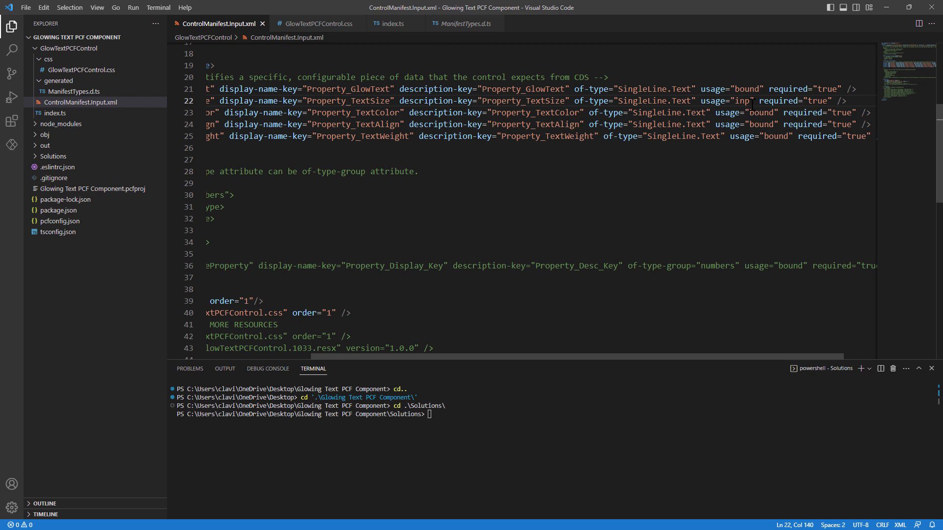
double_click(747, 100)
type("input")
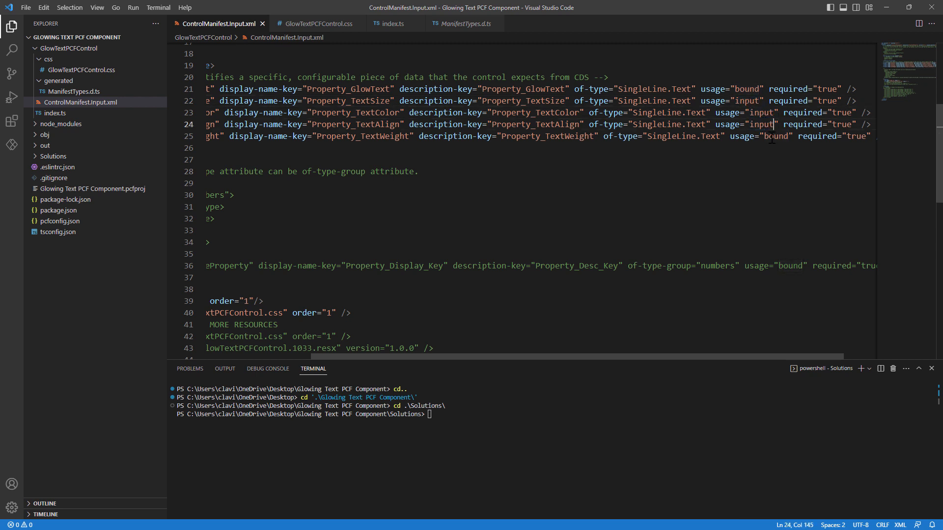
left_click(788, 136)
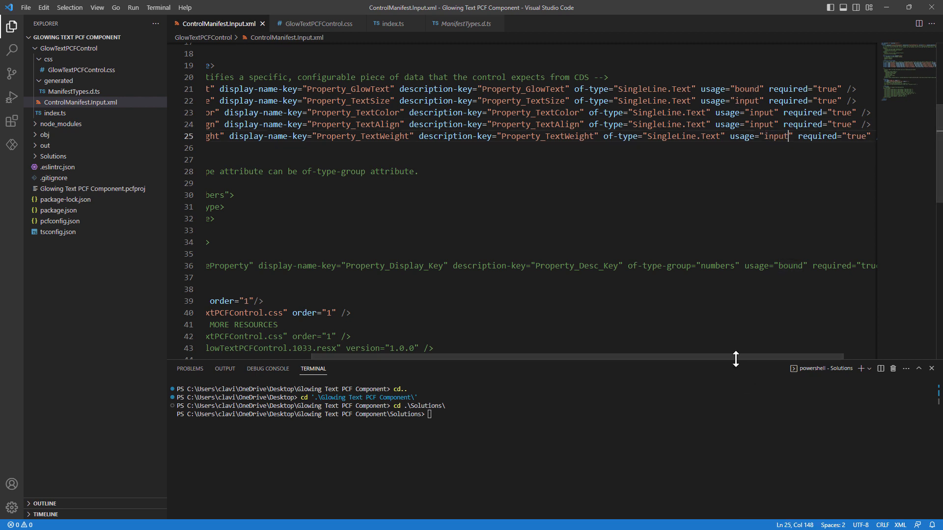
scroll("left", 3)
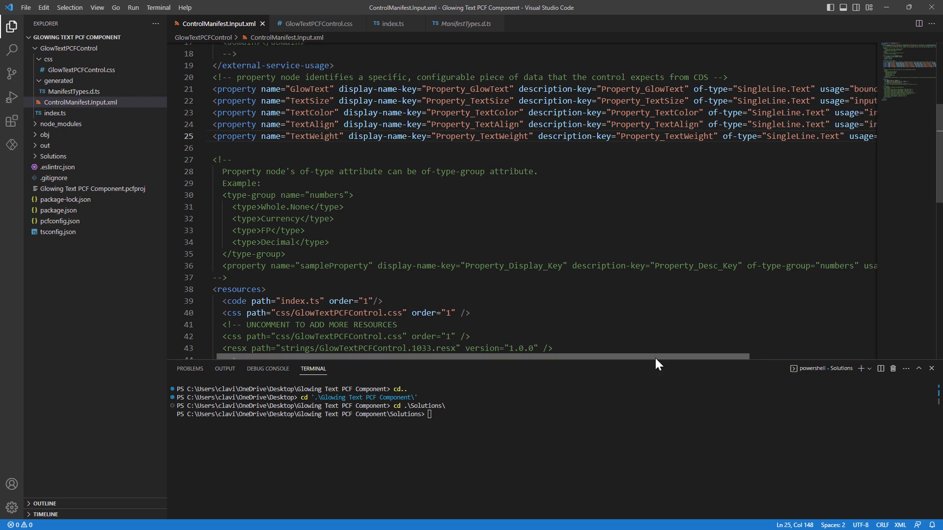
Bump the manifest version to 0.0.2 and run pac solution add-reference for the component folder.
scroll("up", 3)
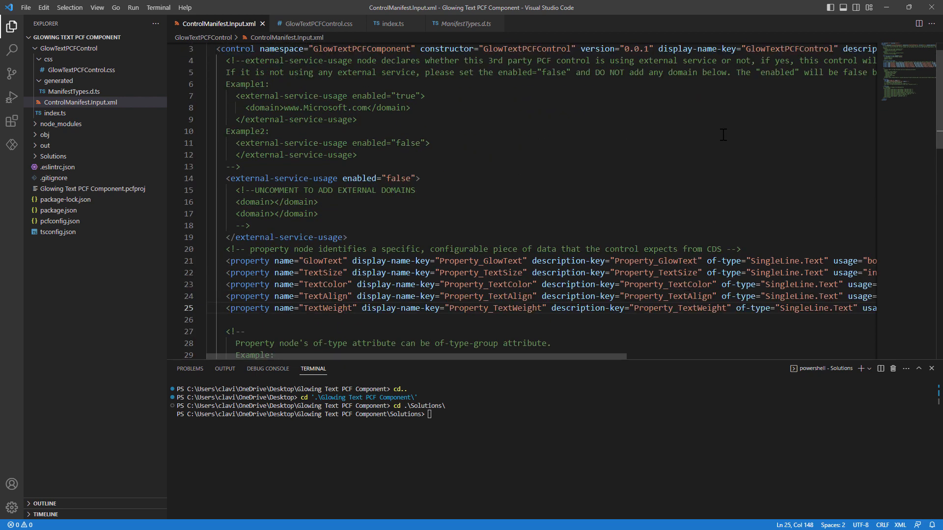
left_click(646, 48)
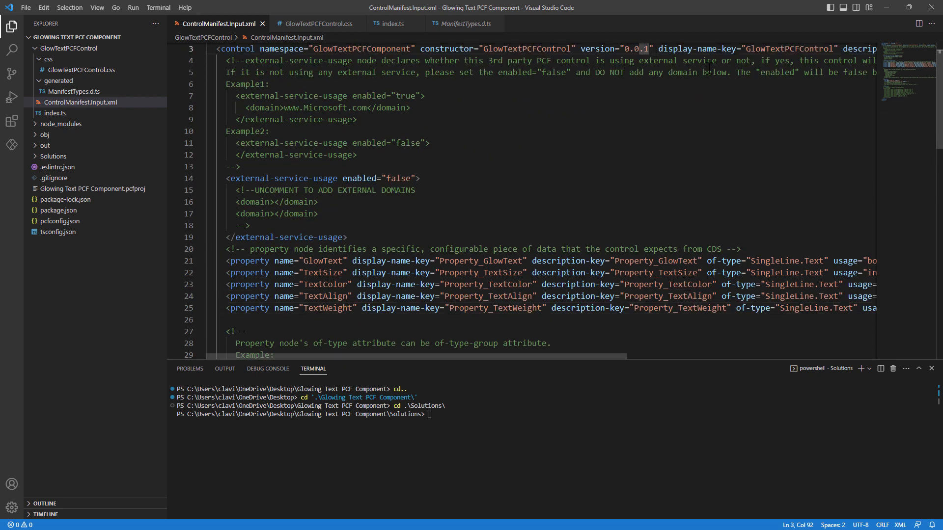
type("2")
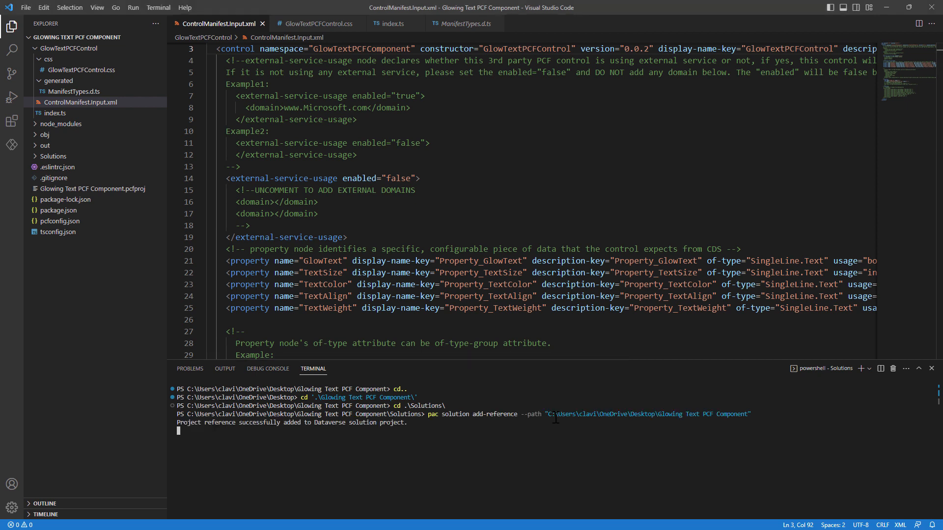
key("Return")
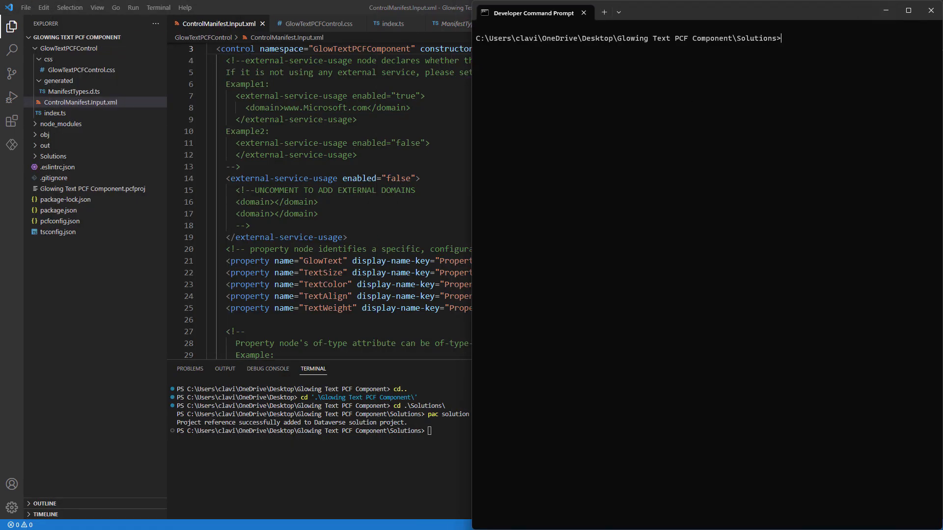
mouse_move(762, 158)
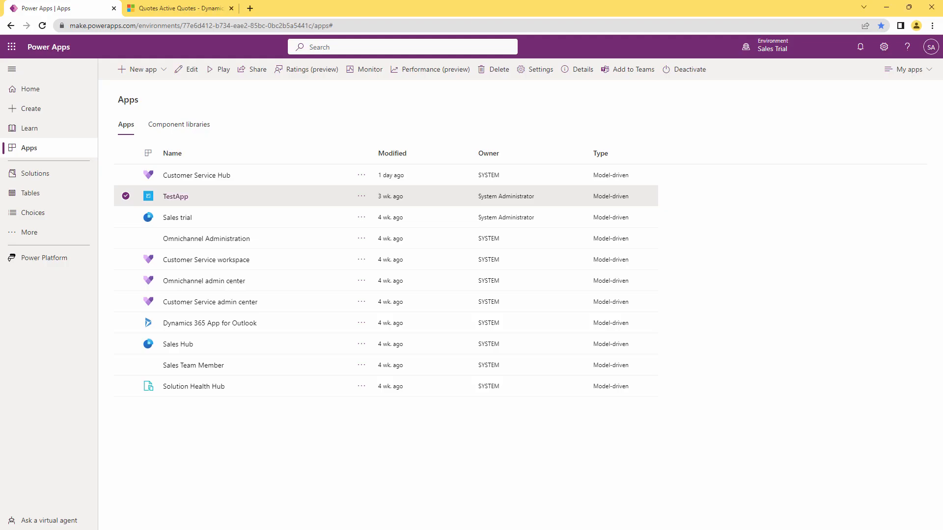
mouse_move(35, 174)
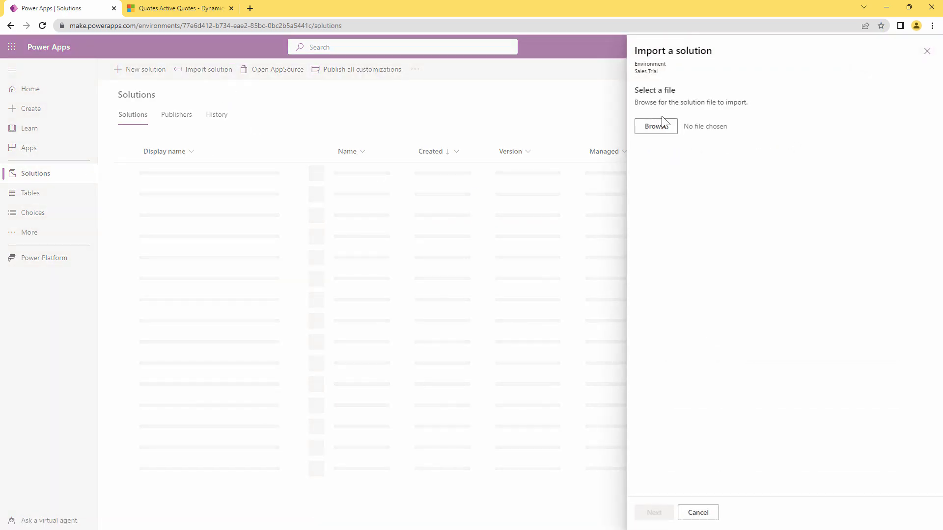
Import Solutions.zip into the Sales Trial environment and publish all customizations.
left_click(655, 126)
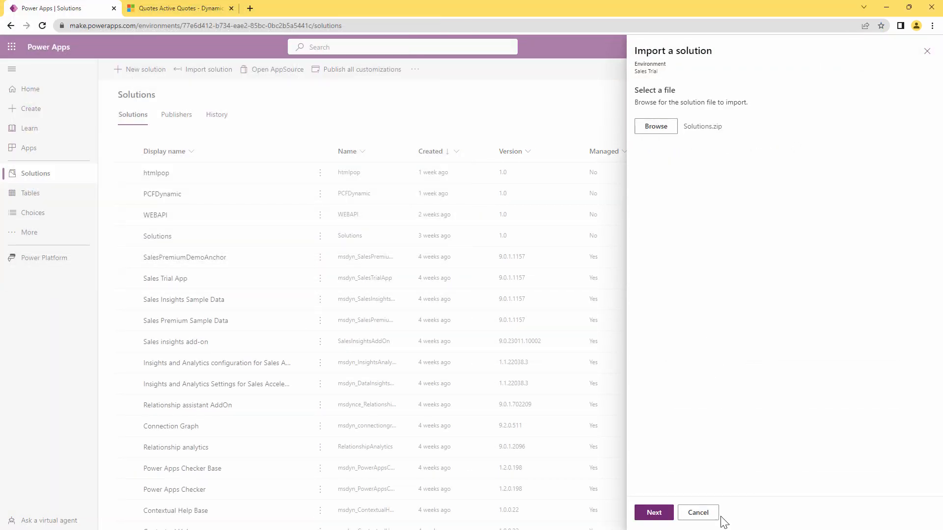
left_click(653, 512)
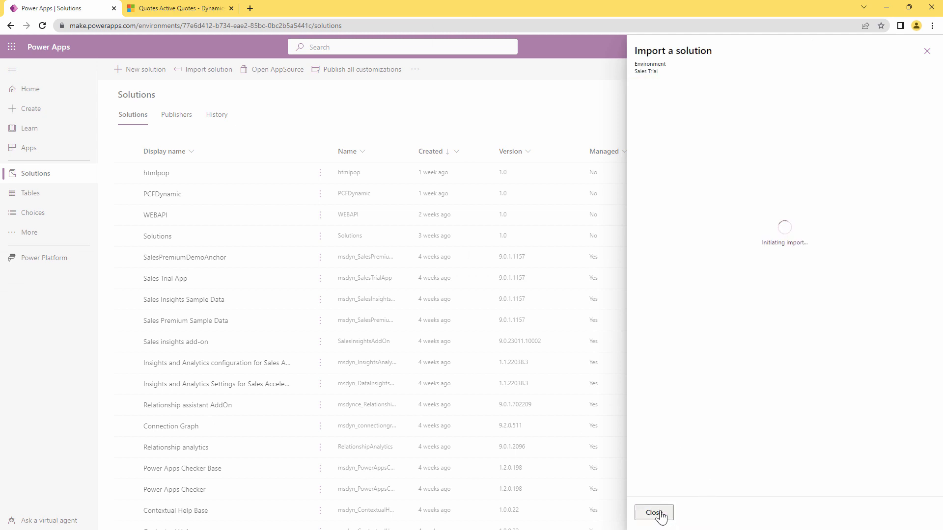
left_click(654, 512)
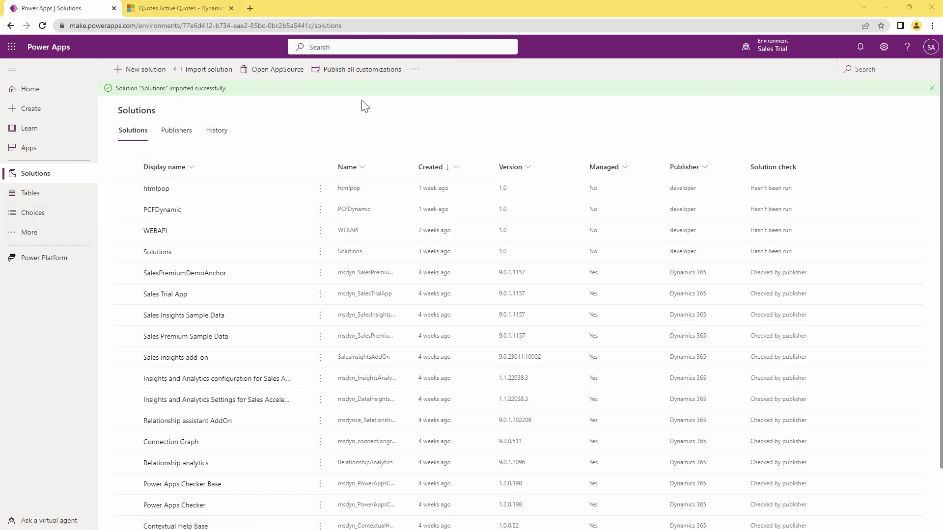
mouse_move(370, 72)
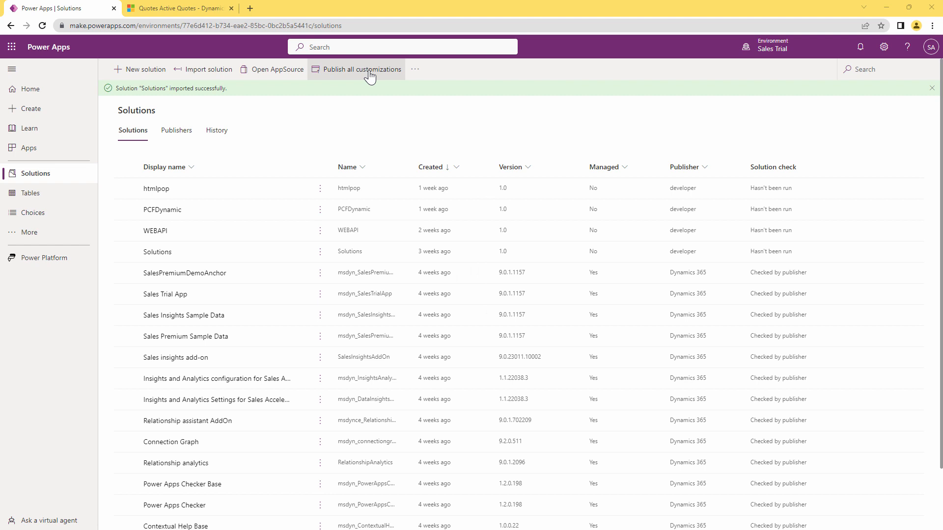
left_click(361, 69)
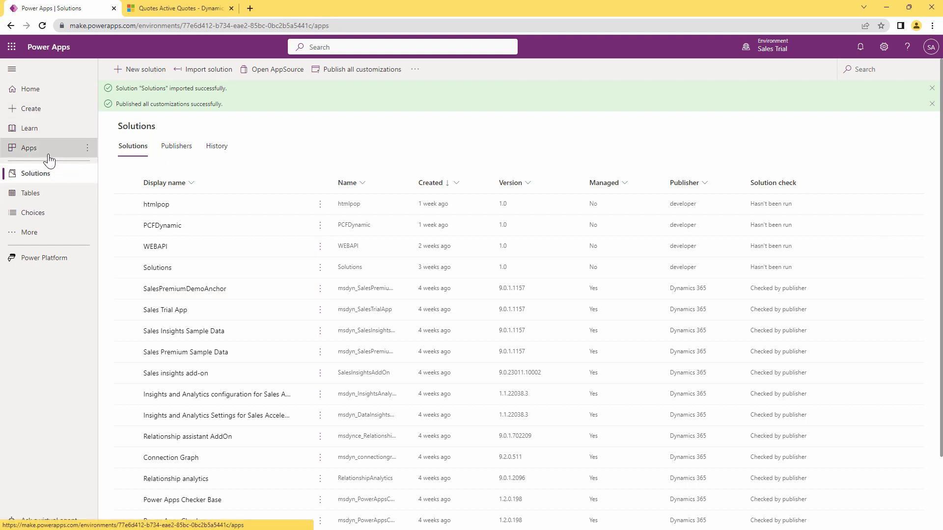
Open TestApp for editing, view a quote record, then return to the Solutions list.
left_click(29, 148)
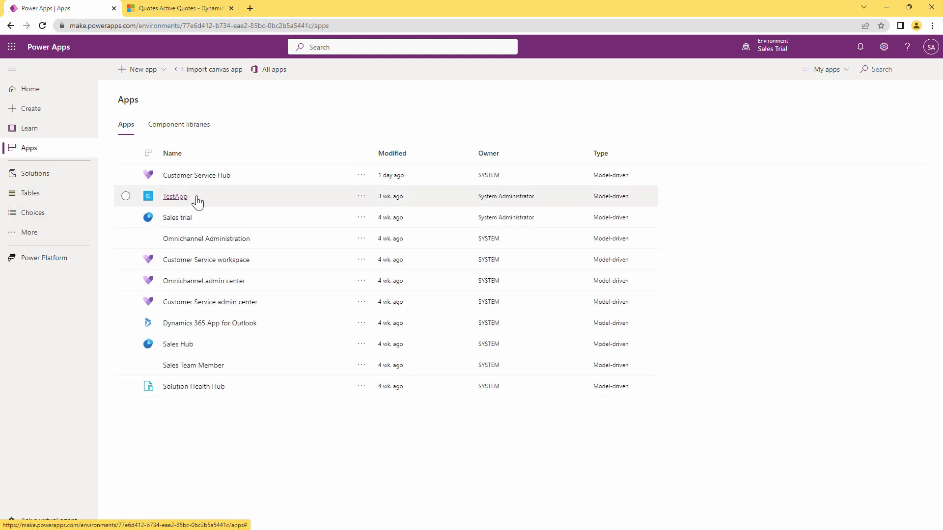
left_click(361, 196)
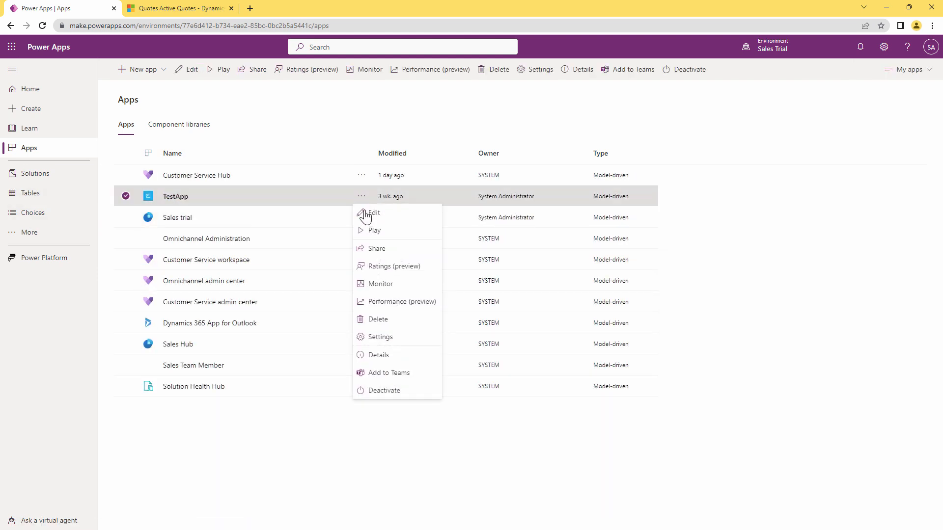
mouse_move(375, 216)
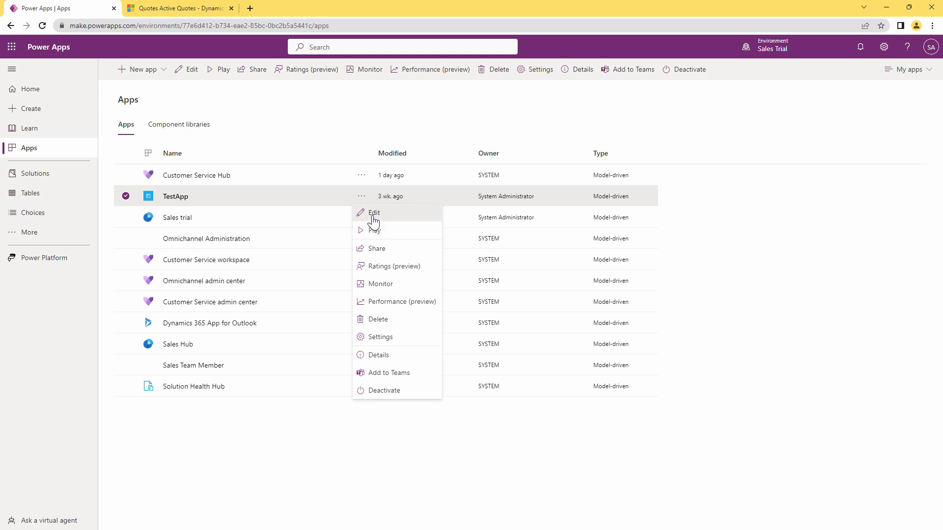
left_click(373, 212)
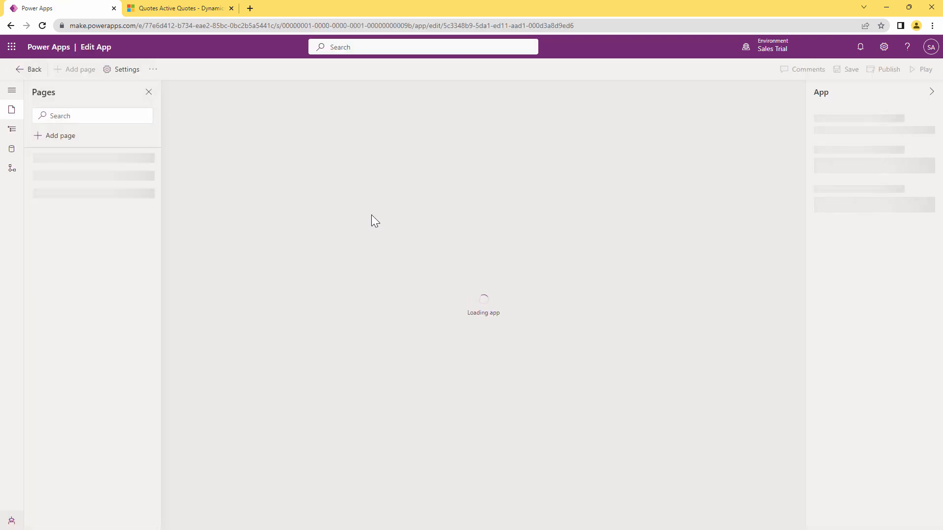
mouse_move(243, 196)
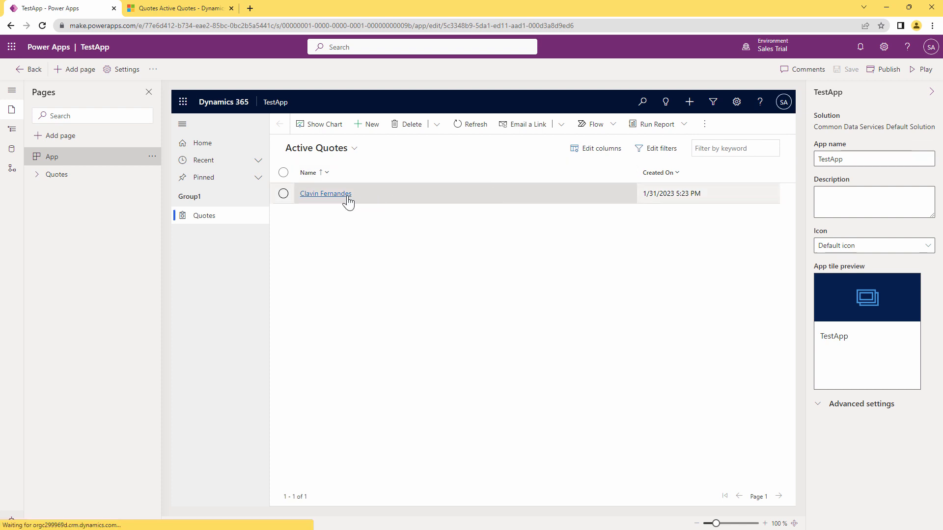
left_click(325, 193)
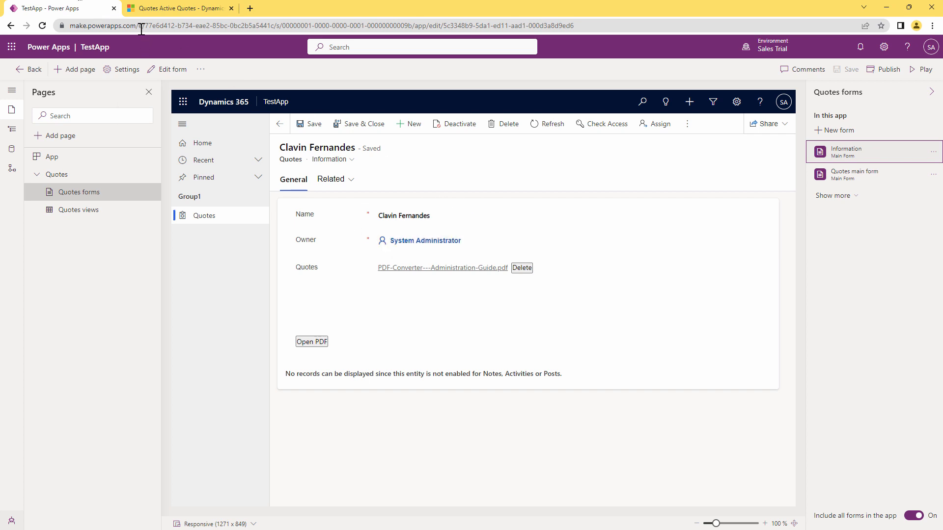
left_click(179, 8)
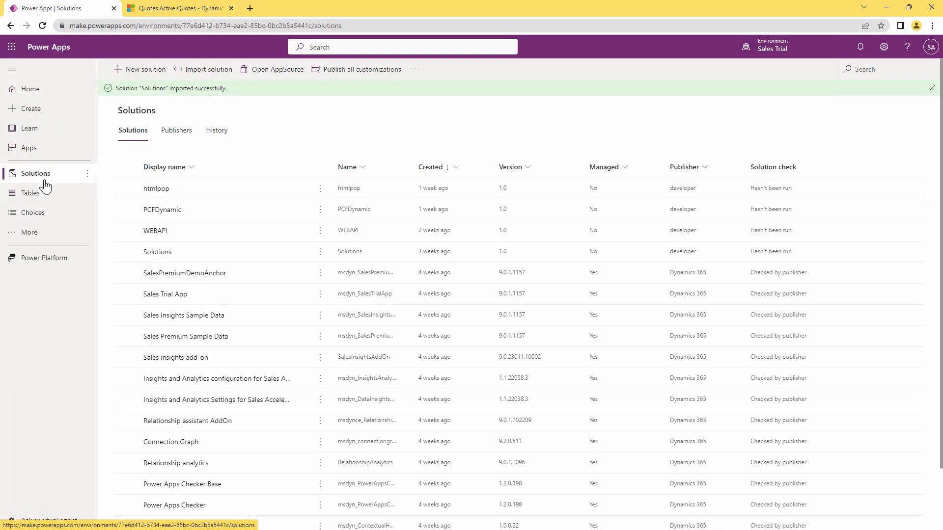
Navigate to the custom Quotes table and list its forms.
left_click(30, 192)
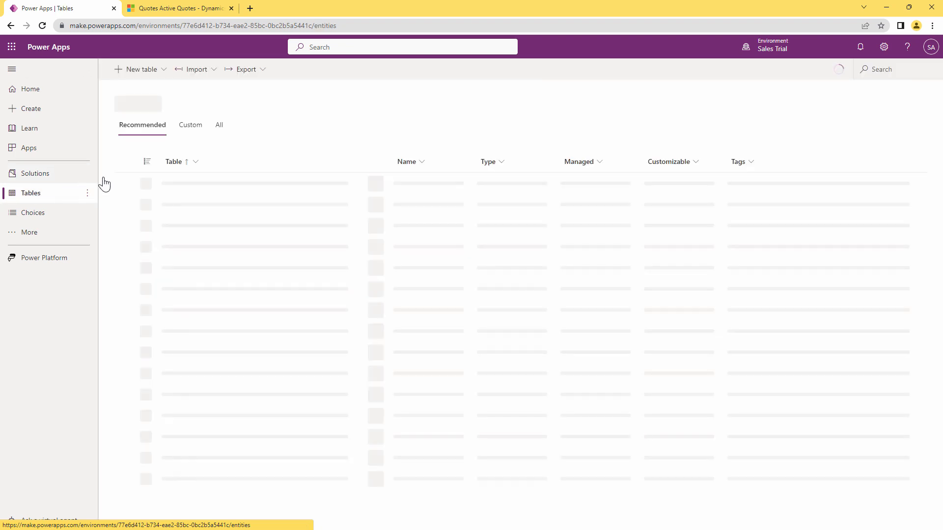
left_click(191, 125)
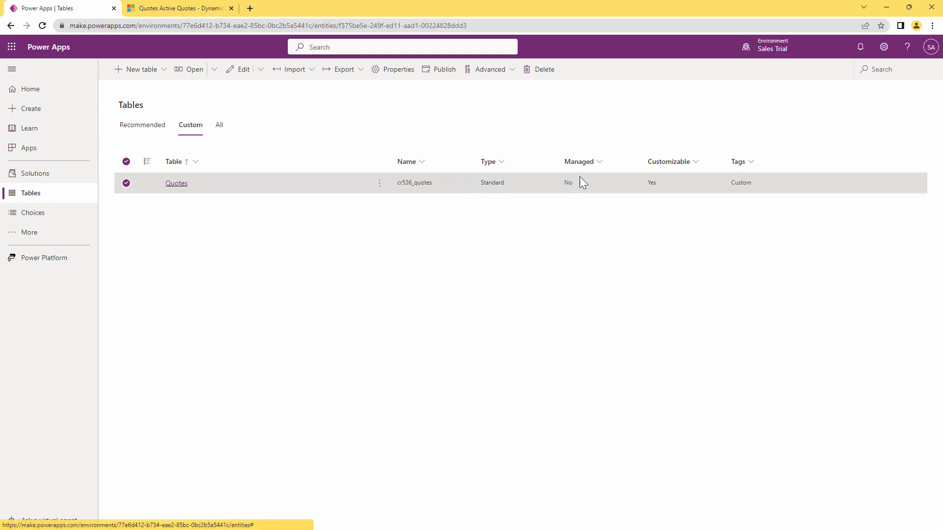
left_click(176, 183)
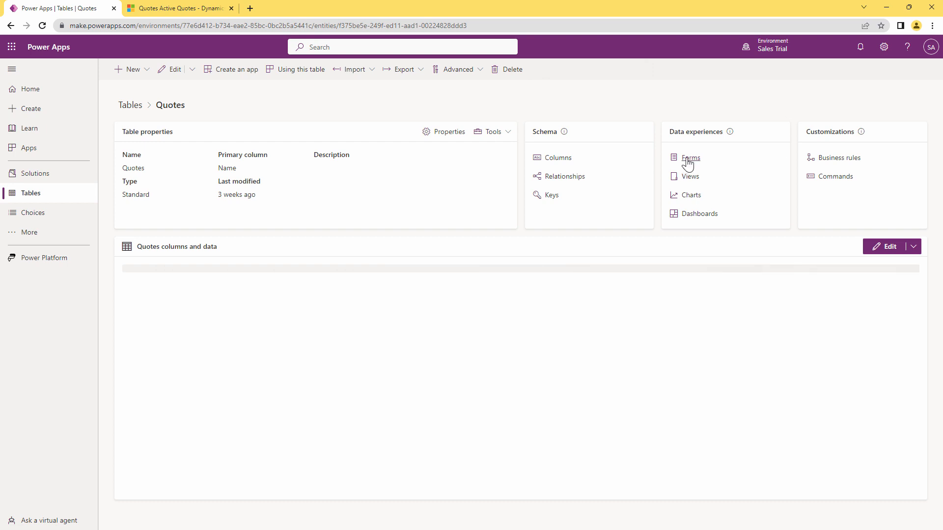
left_click(689, 157)
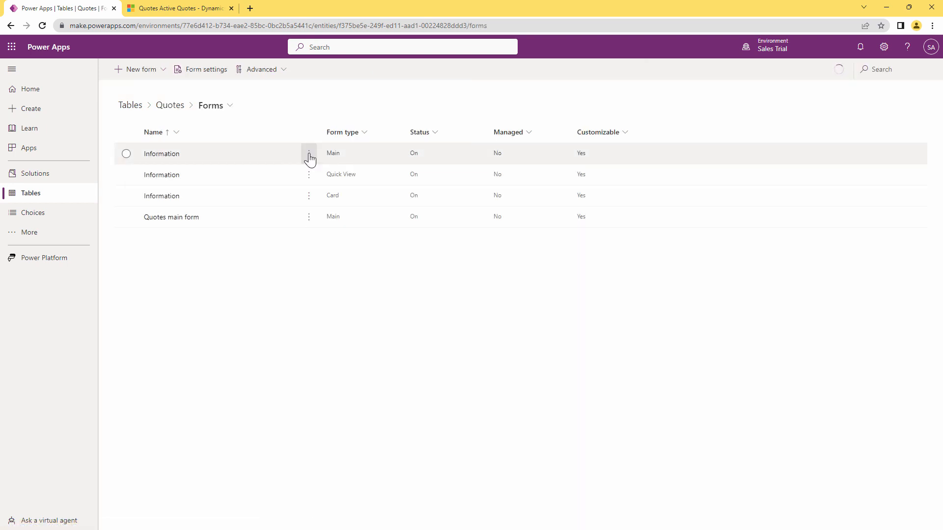
Edit the main Information form in a new tab and switch to the classic editor.
left_click(308, 153)
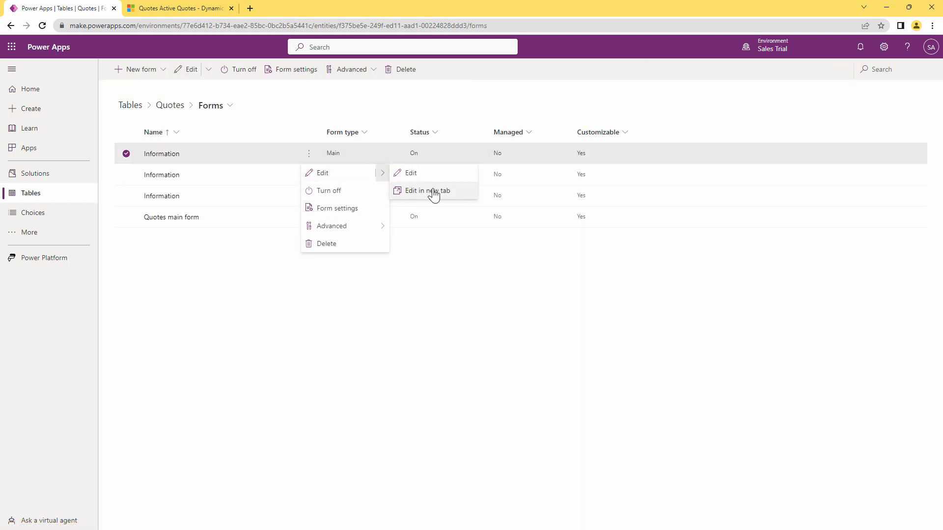
left_click(429, 190)
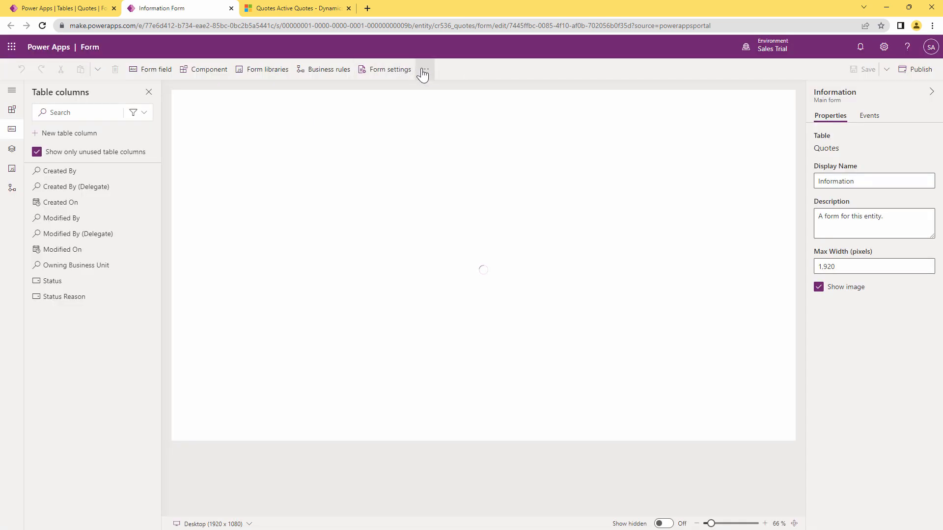
left_click(424, 69)
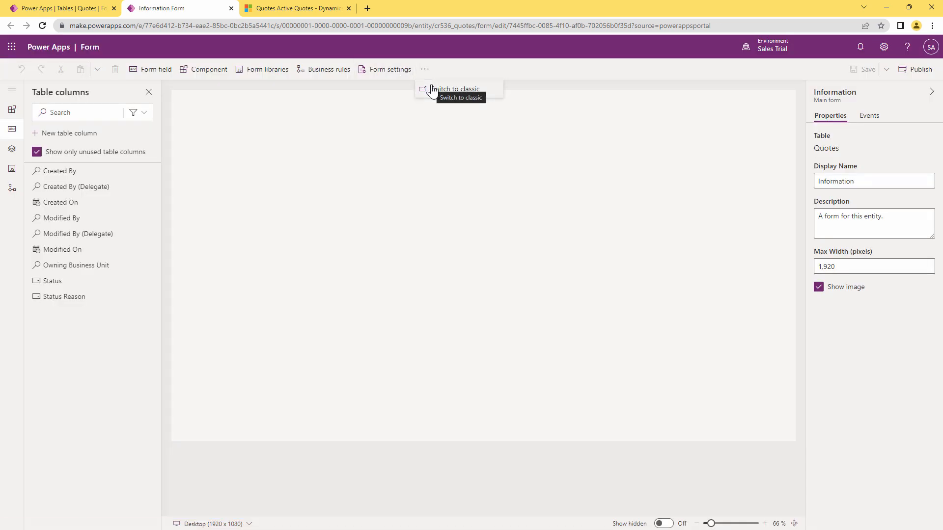
left_click(455, 89)
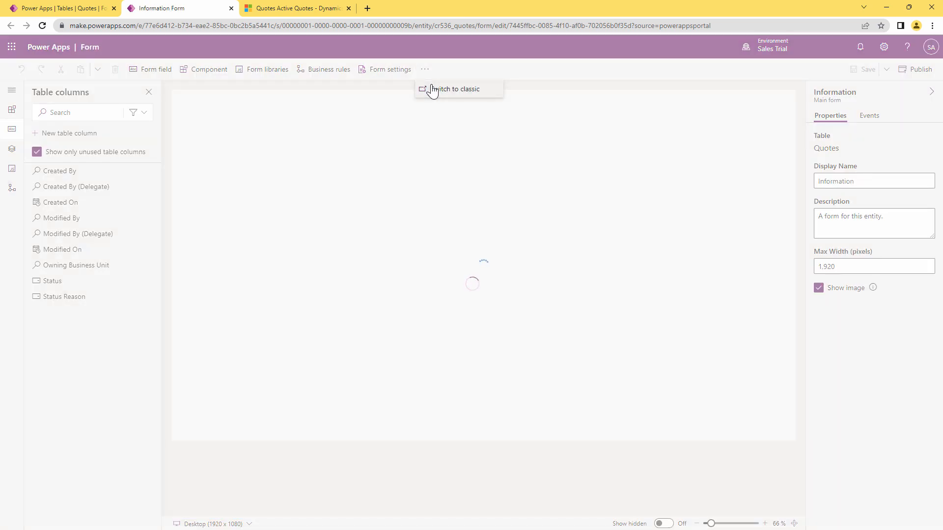
Open the Name field's Change Properties dialog and show its Controls settings.
left_click(455, 89)
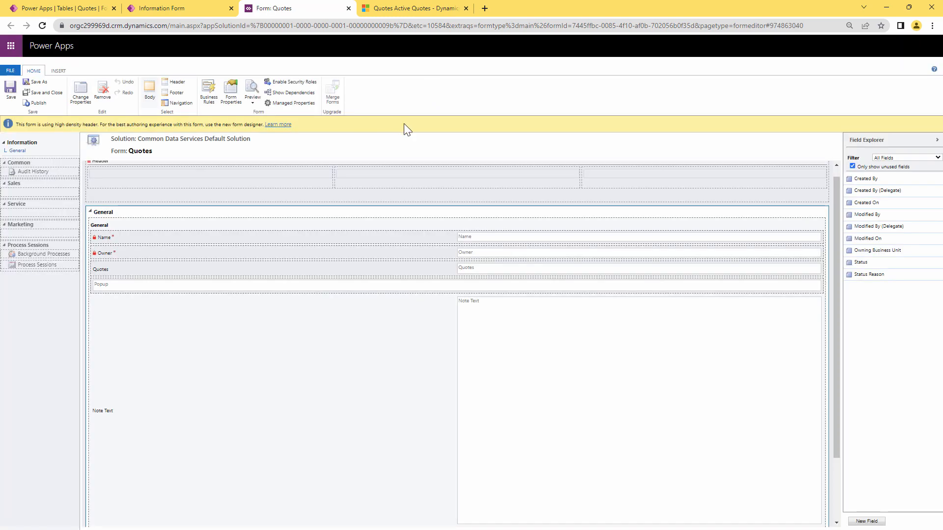
left_click(637, 236)
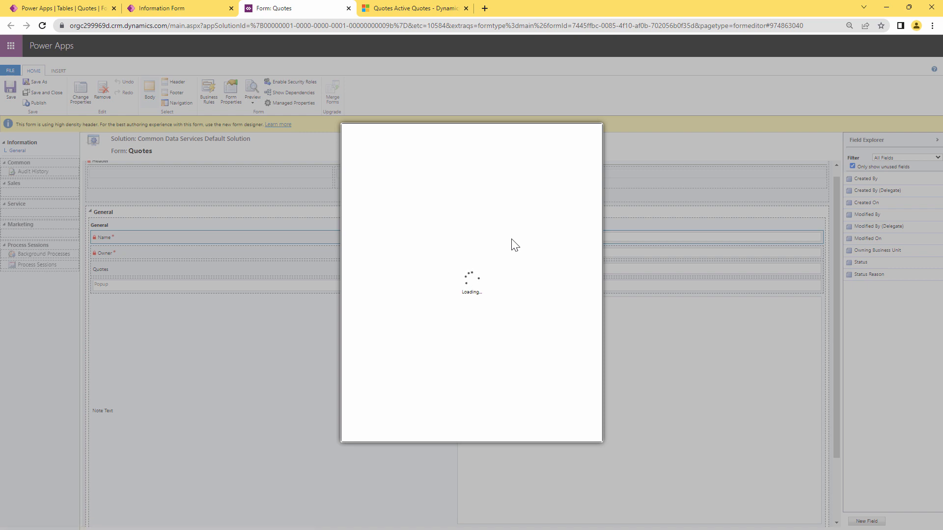
mouse_move(479, 205)
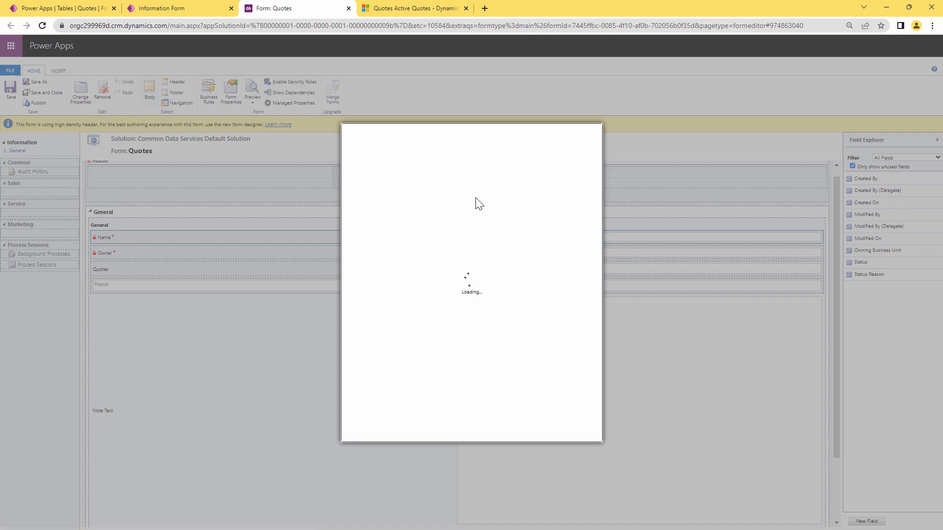
mouse_move(516, 246)
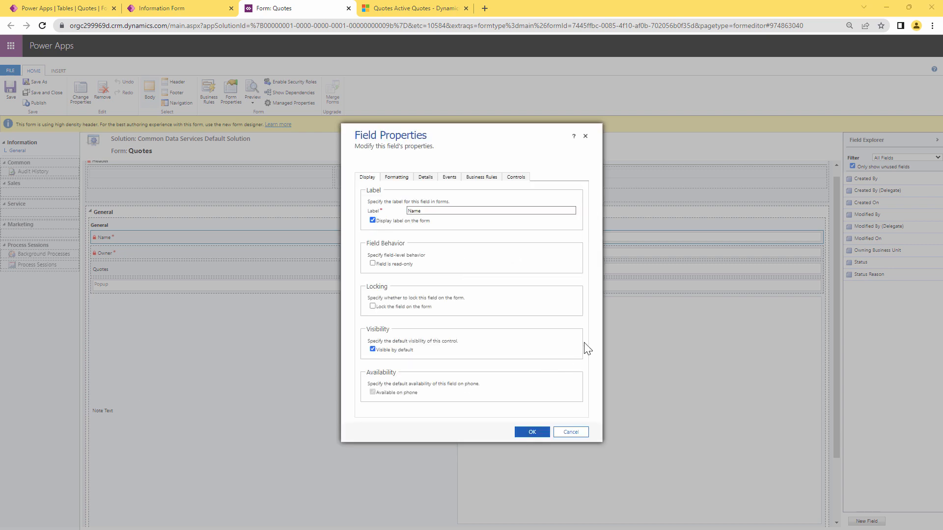
left_click(515, 176)
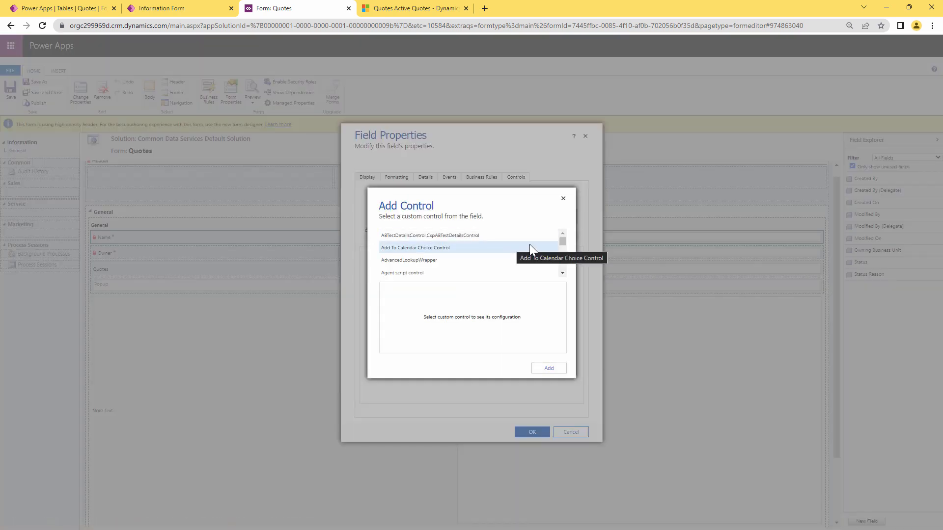
Add GlowTextPCFControl to the Name field and enable it for web, phone and tablet.
left_click(415, 247)
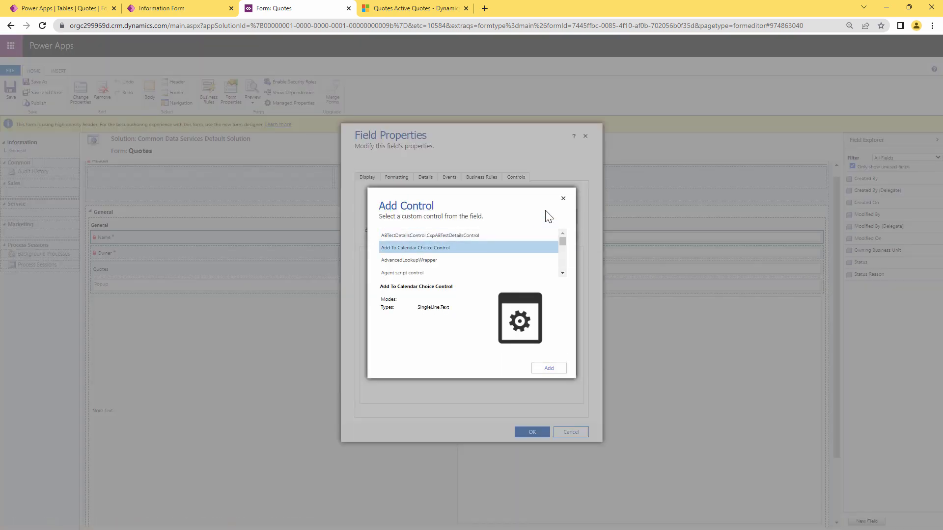
scroll("down", 3)
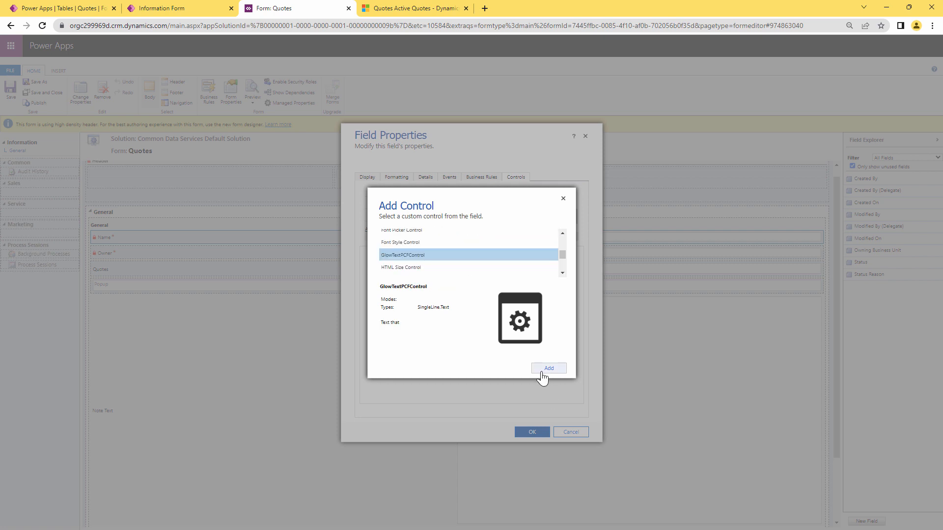
left_click(548, 368)
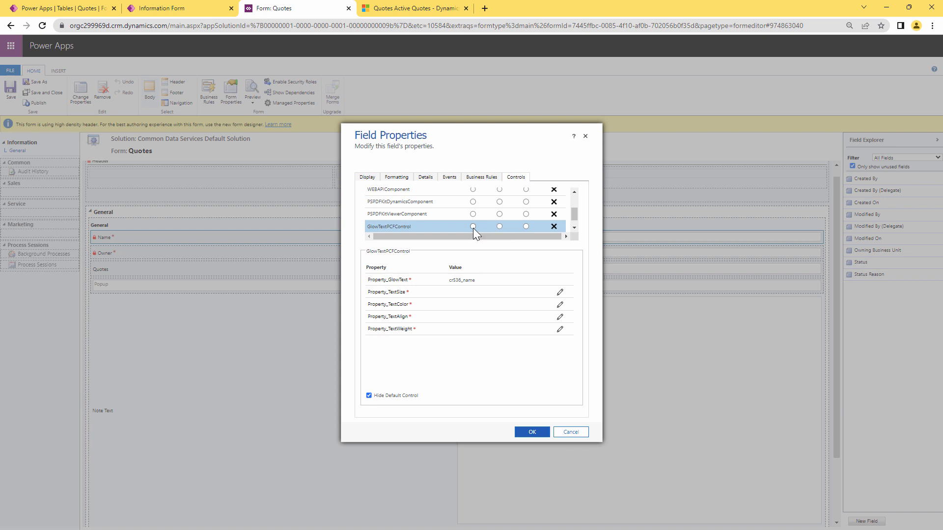
left_click(474, 226)
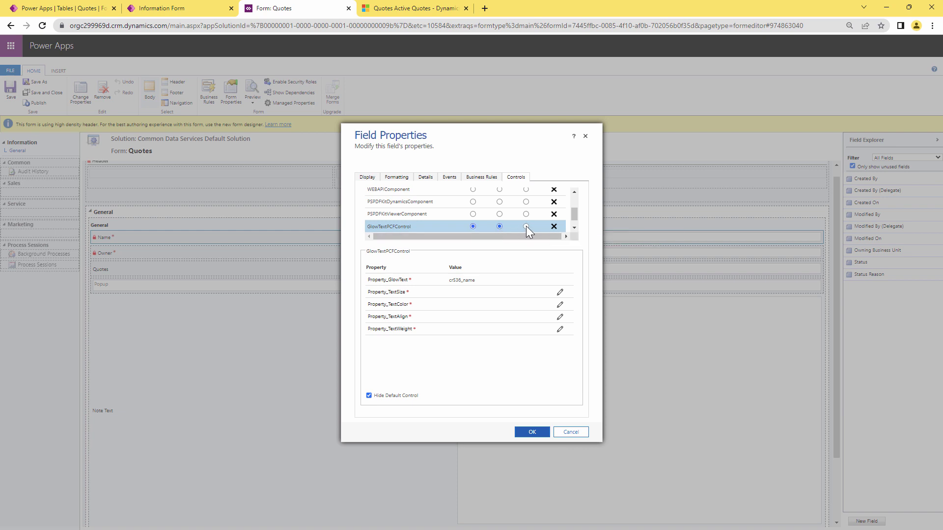
mouse_move(553, 216)
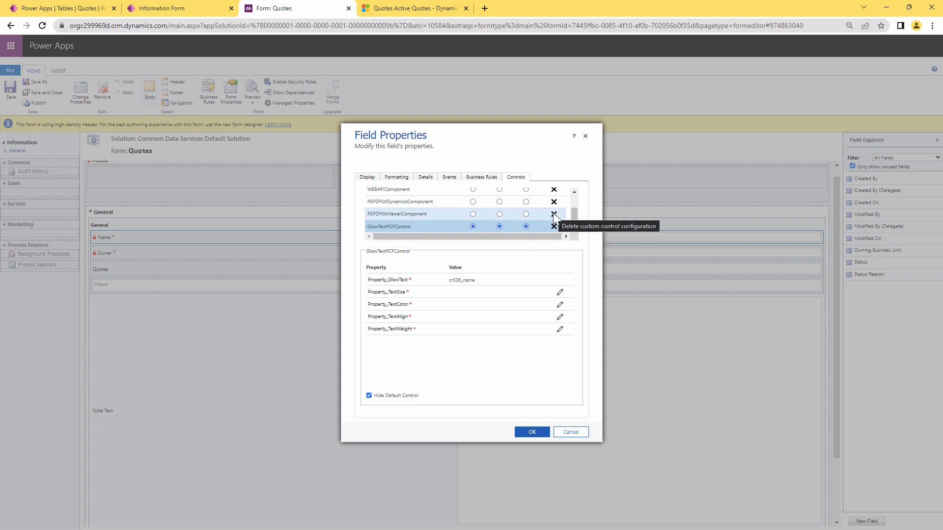
Remove the PSPDFKitViewerComponent and WEBAPIComponent configurations, leaving GlowTextPCFControl selected.
left_click(554, 226)
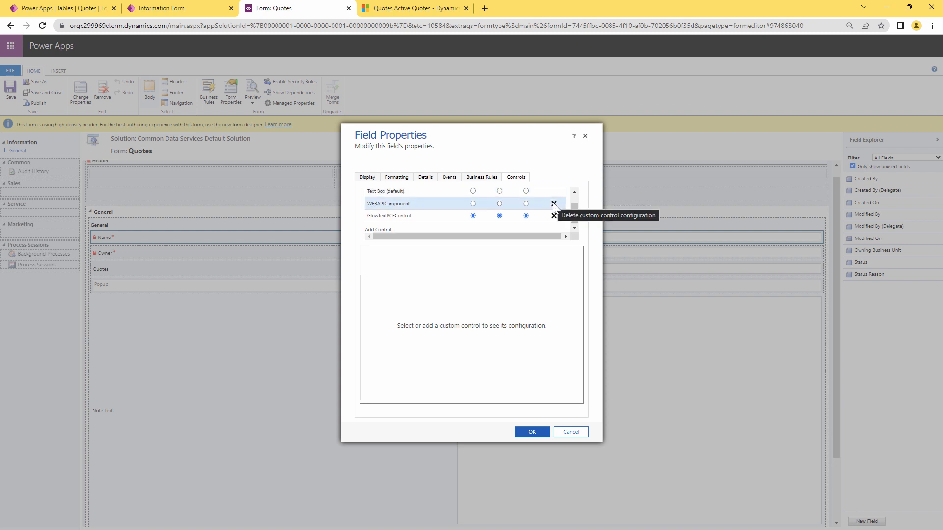
left_click(554, 203)
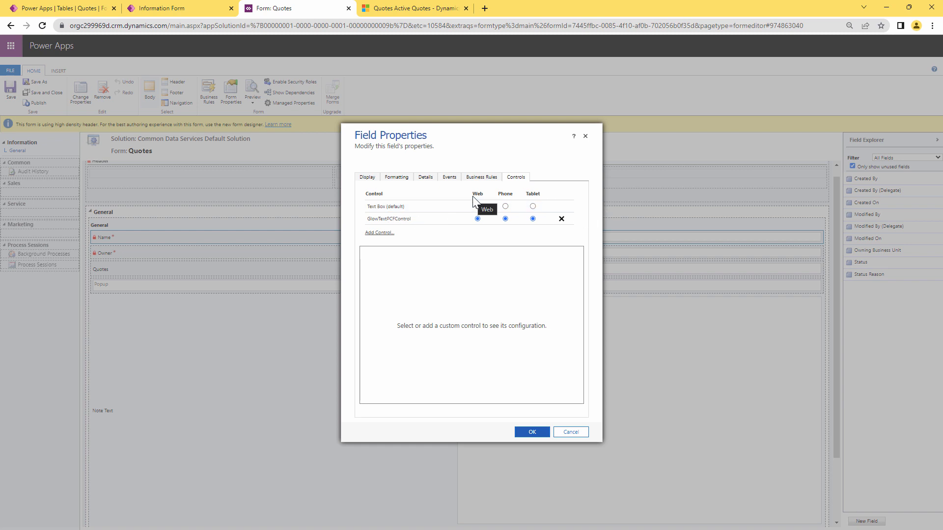
mouse_move(576, 426)
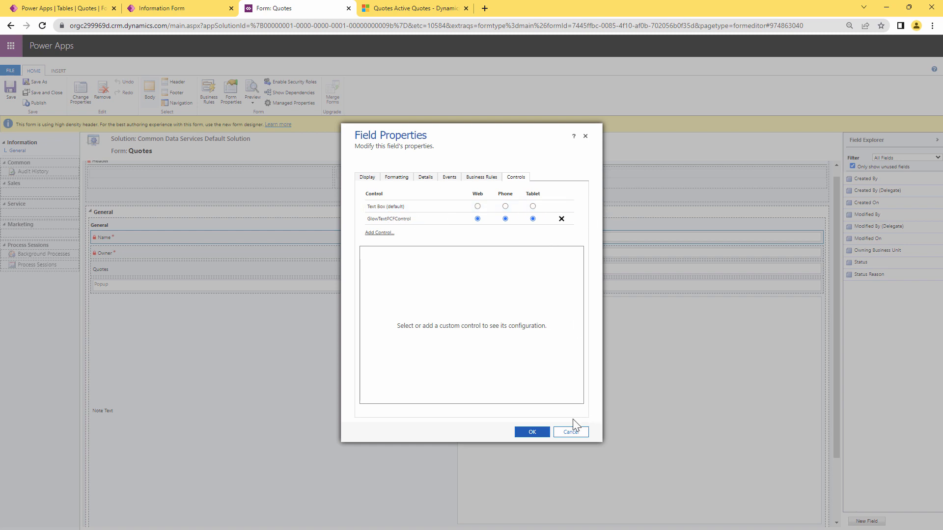
left_click(389, 218)
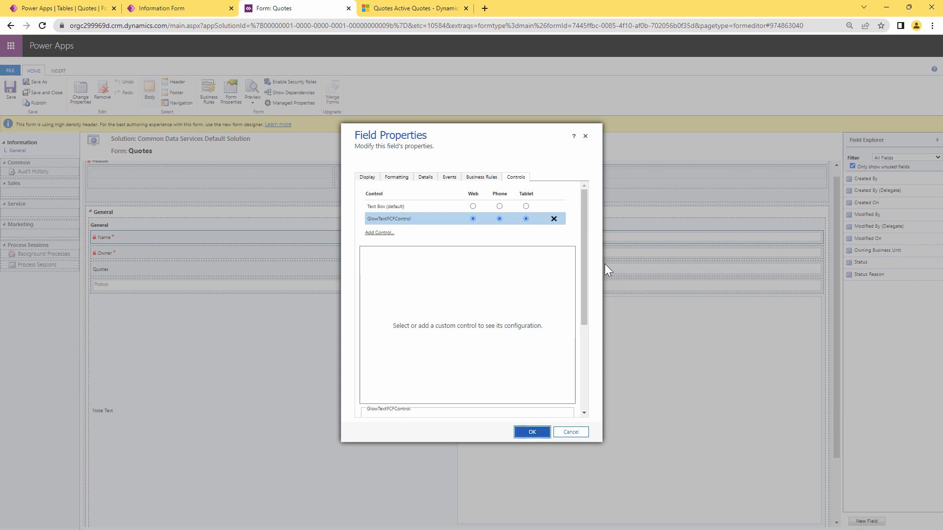
Review GlowTextPCFControl's properties, with GlowText bound to cr536_name and the rest unconfigured.
scroll("down", 3)
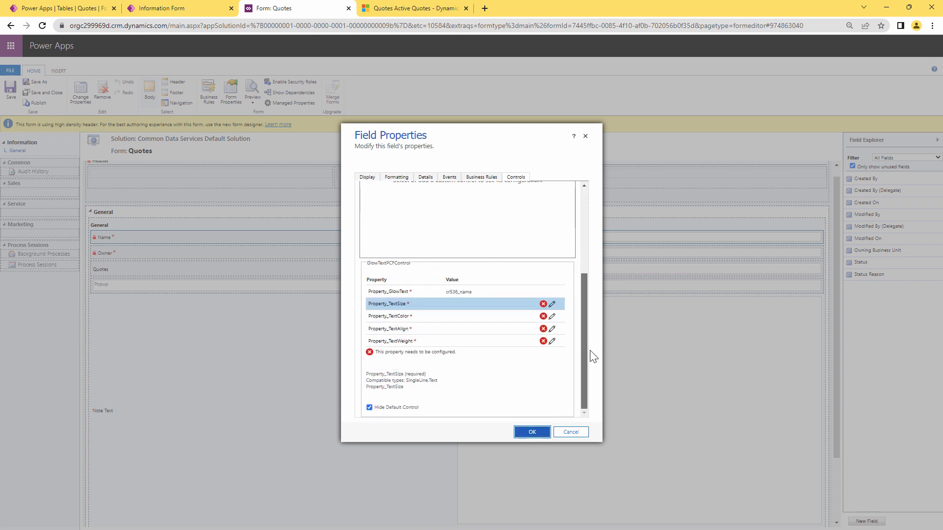
mouse_move(457, 310)
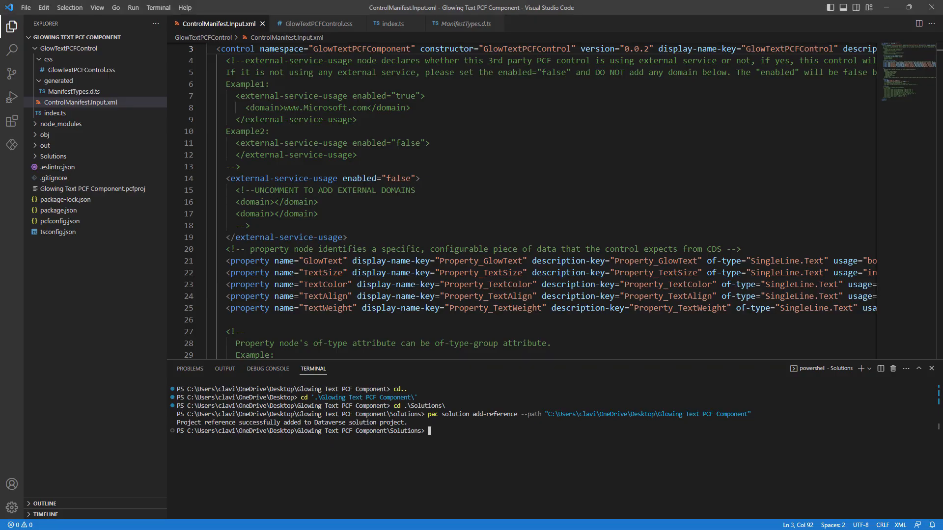
mouse_move(611, 361)
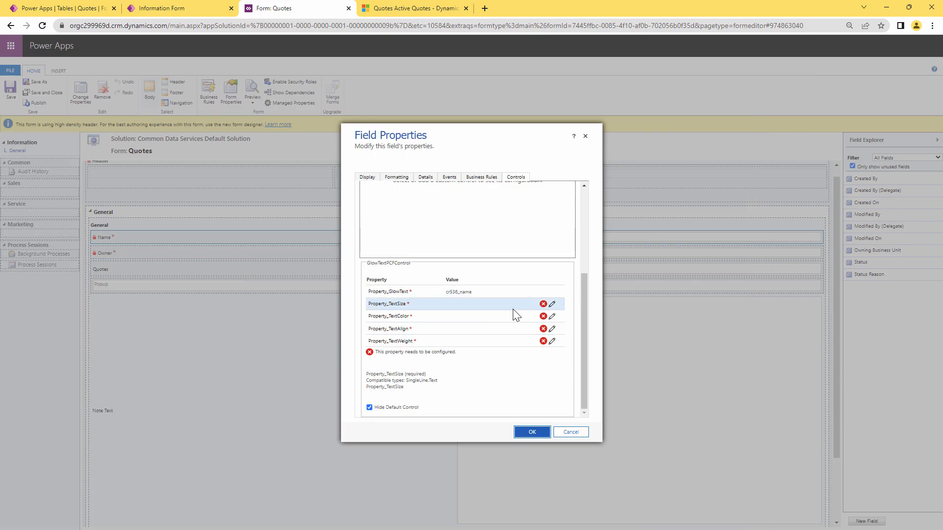
left_click(457, 292)
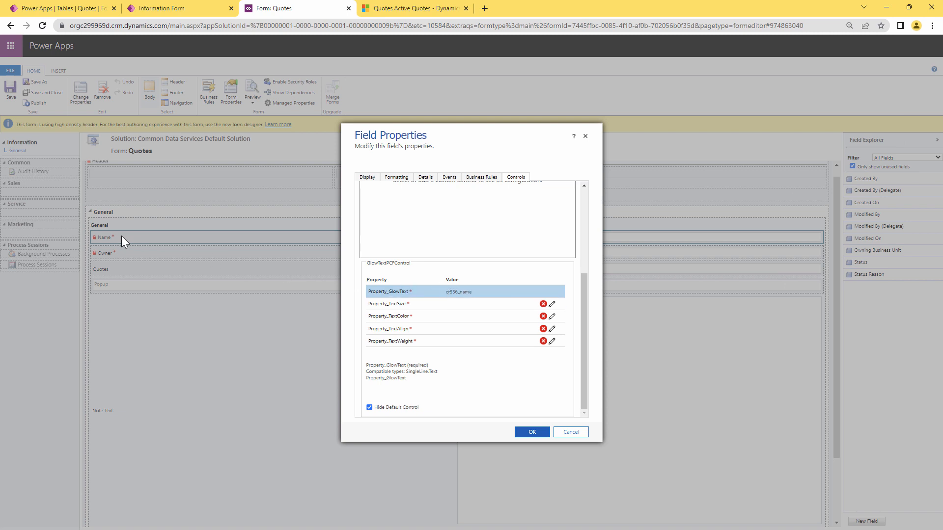
mouse_move(592, 316)
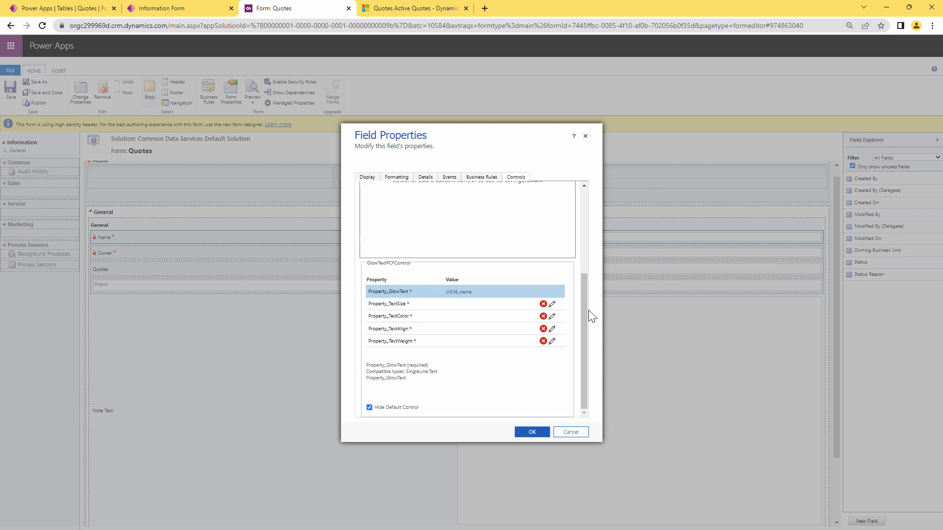
mouse_move(558, 310)
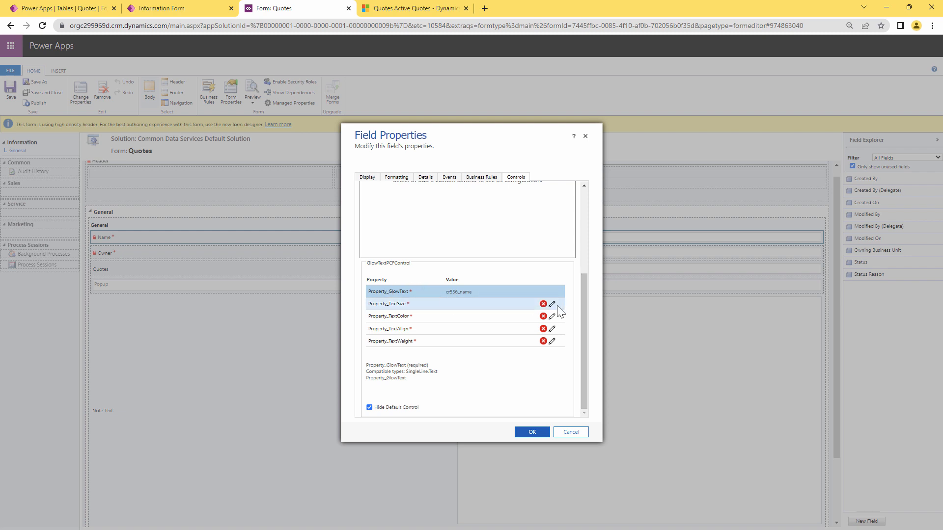
Set static values TextSize 50 and TextColor red on GlowTextPCFControl.
left_click(552, 304)
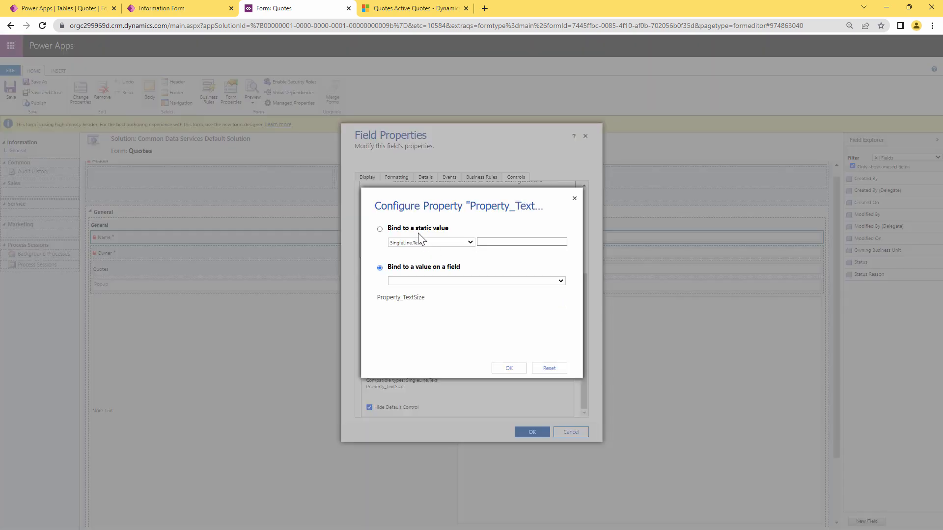
mouse_move(427, 246)
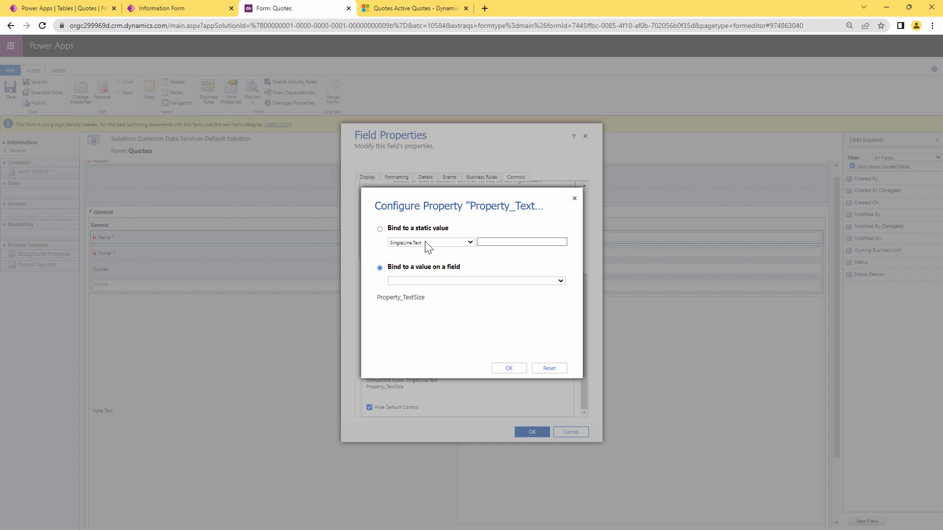
left_click(380, 229)
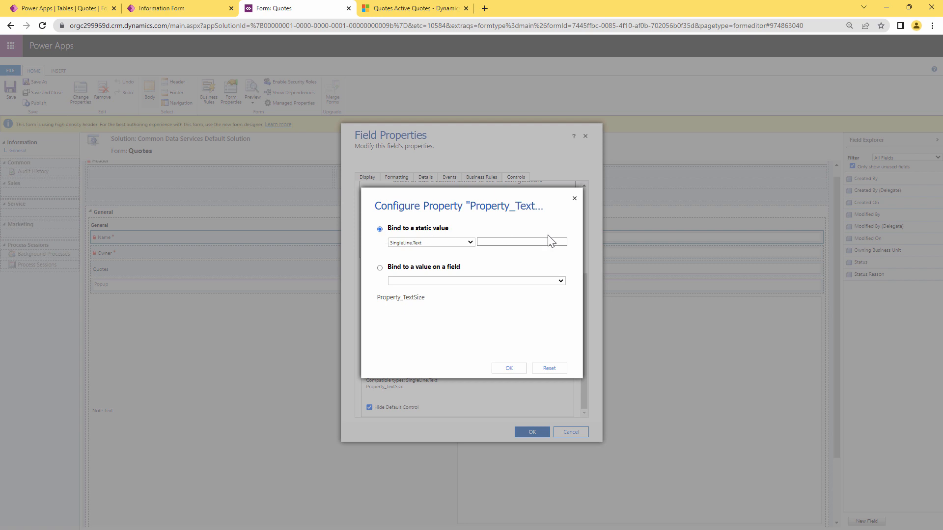
mouse_move(520, 242)
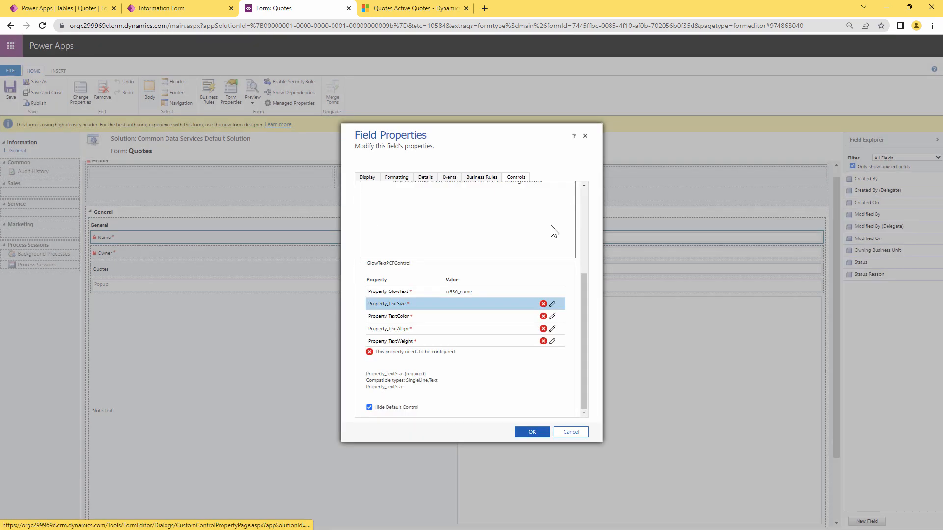
left_click(551, 304)
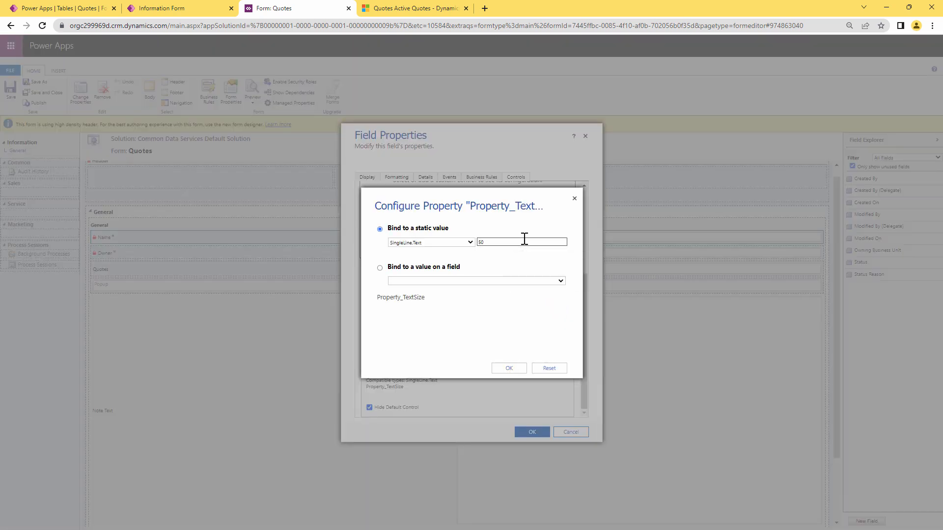
left_click(509, 367)
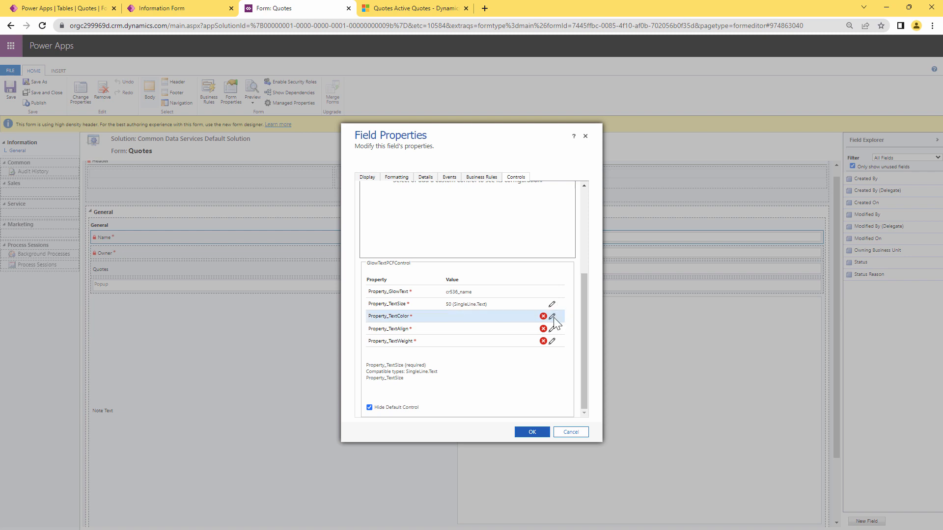
left_click(551, 316)
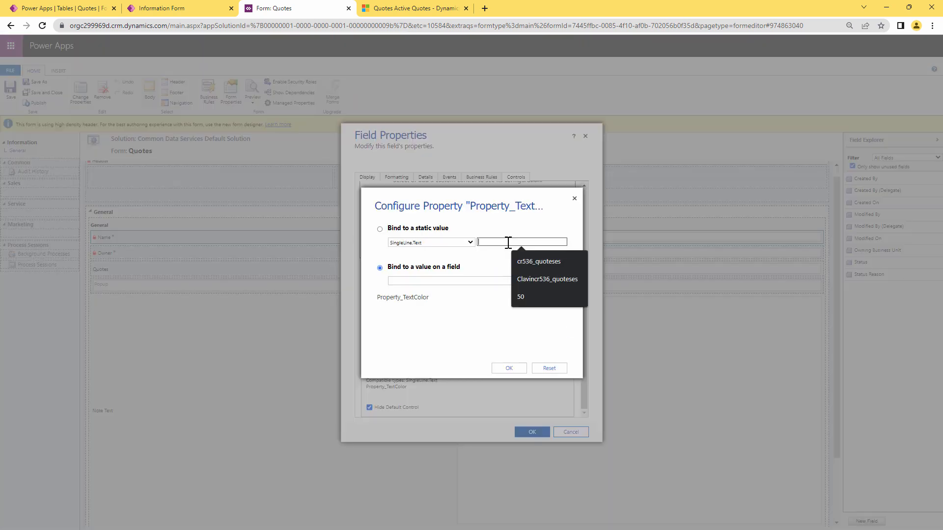
type("red")
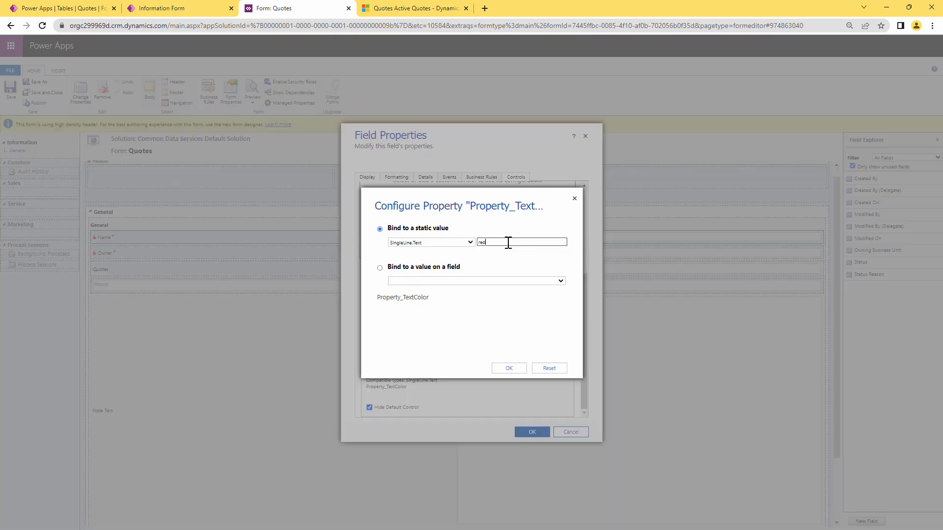
left_click(509, 368)
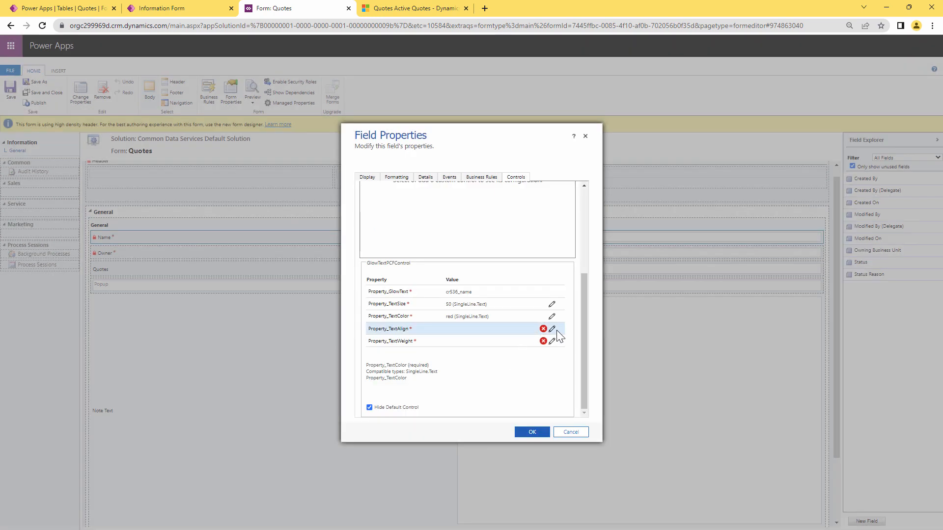
Set TextAlign center and TextWeight bold, uncheck Hide Default Control, and apply with OK.
left_click(551, 329)
type("center")
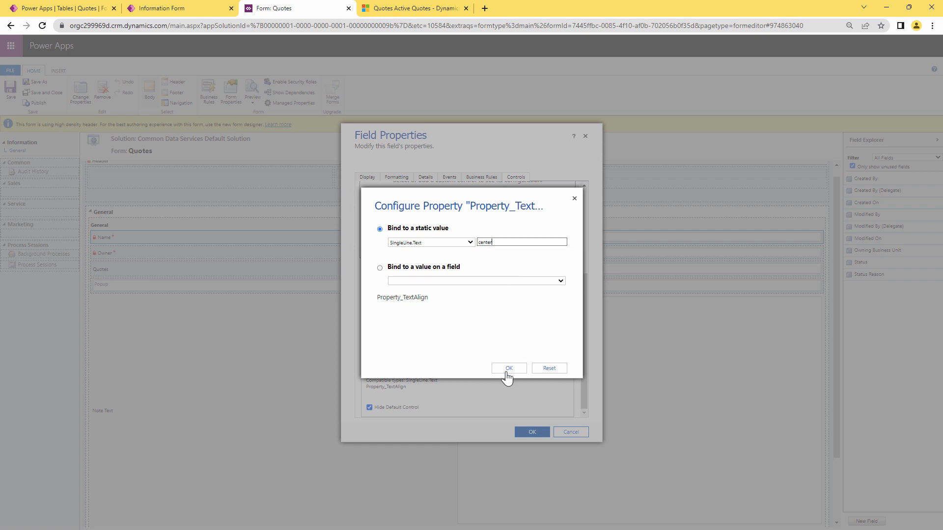
left_click(509, 368)
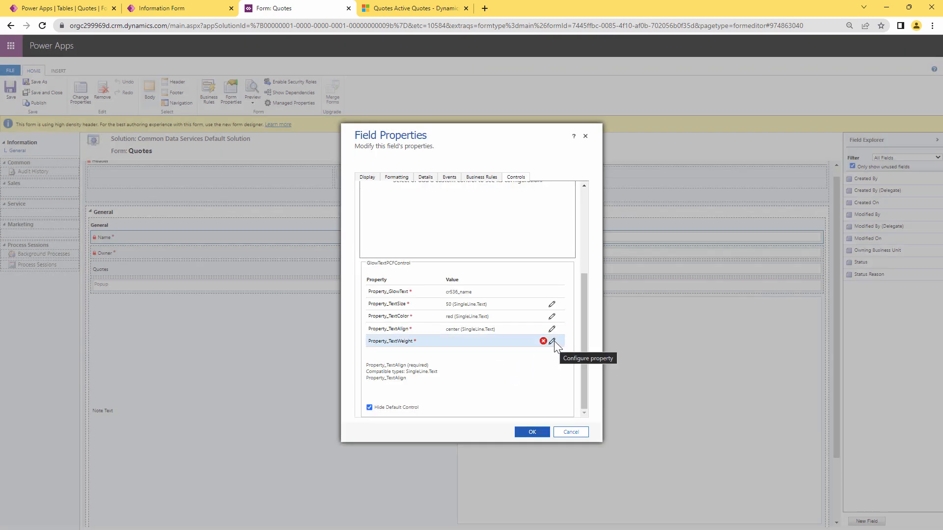
left_click(551, 340)
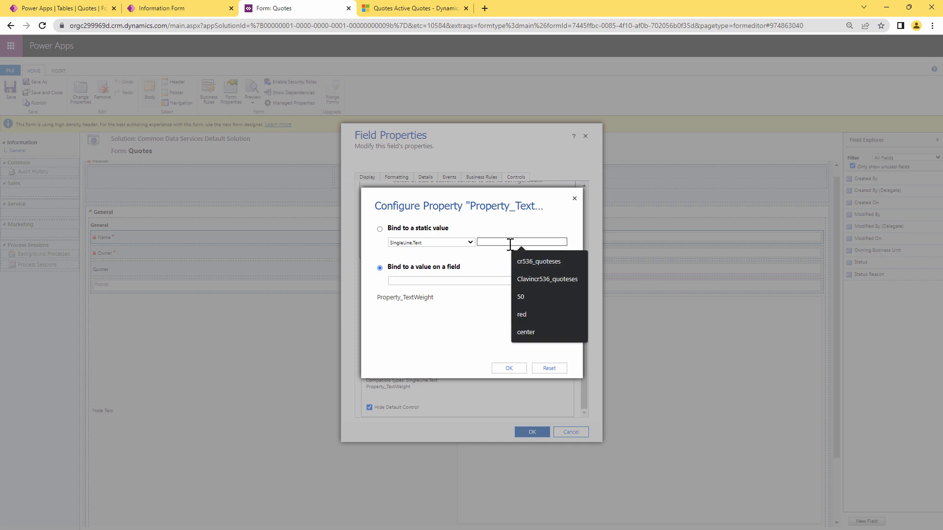
type("bold")
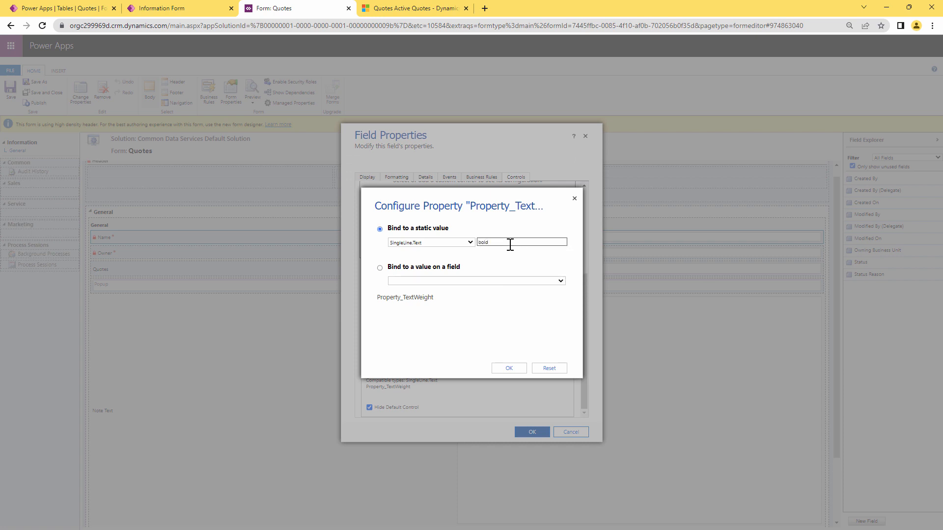
left_click(509, 368)
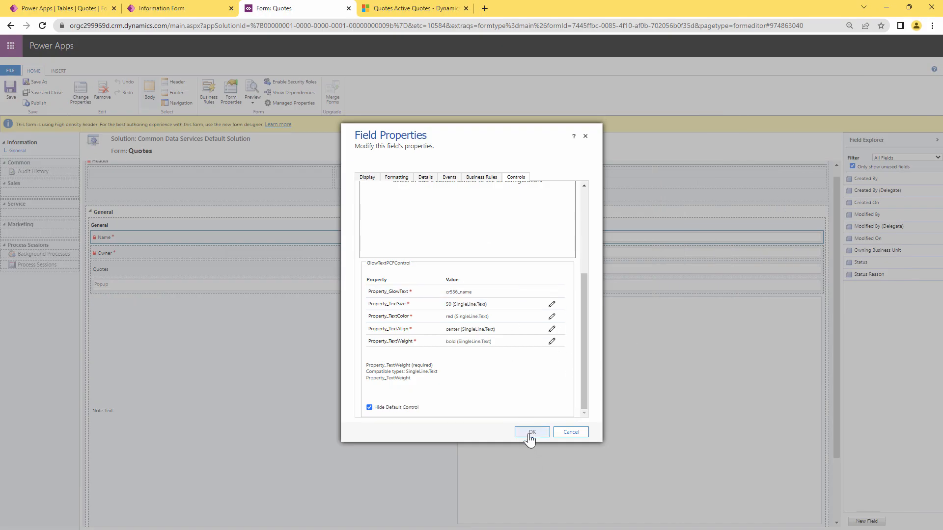
mouse_move(375, 416)
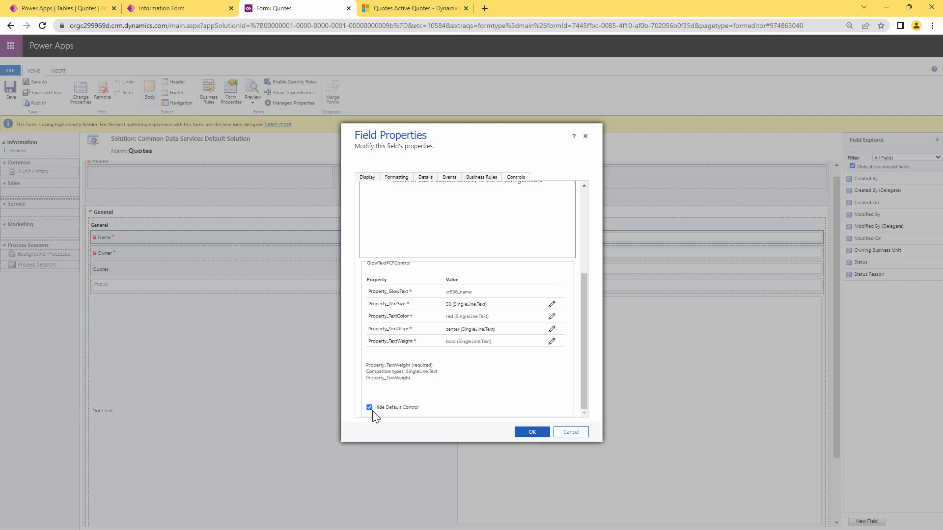
left_click(370, 407)
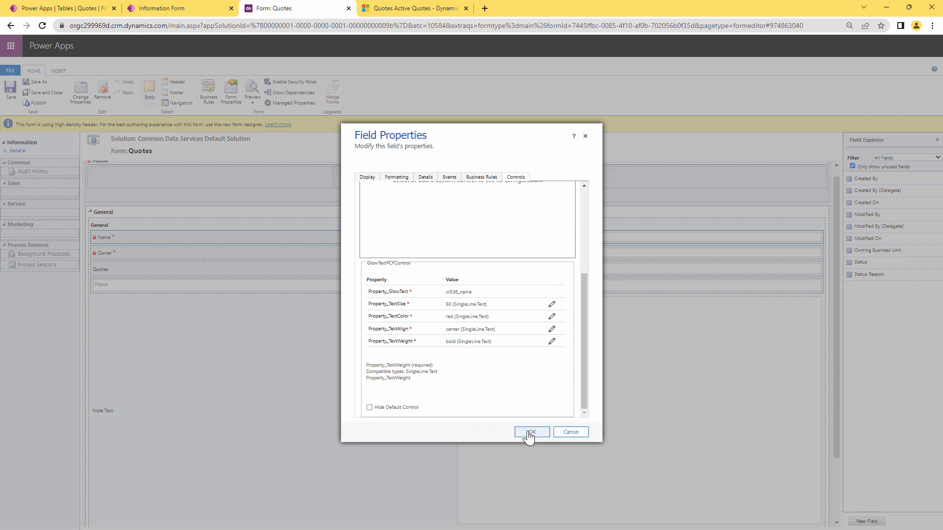
left_click(531, 432)
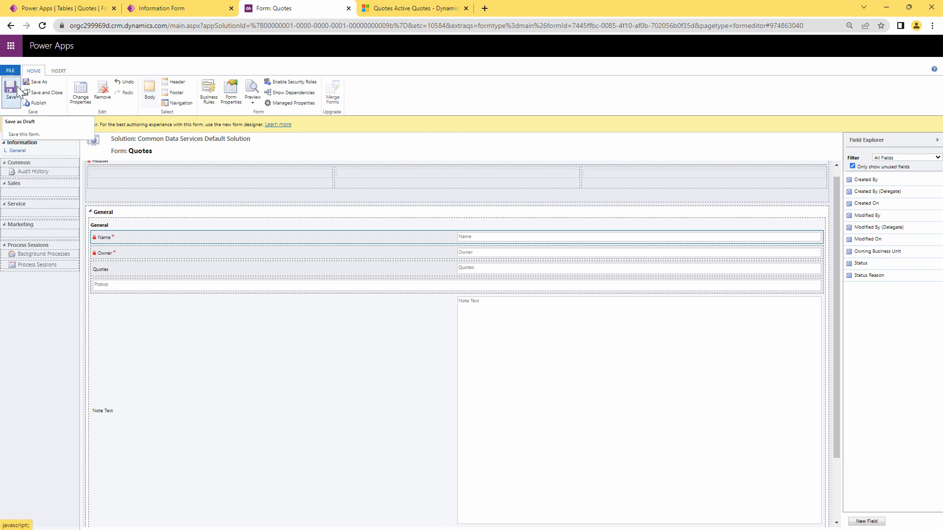
mouse_move(38, 103)
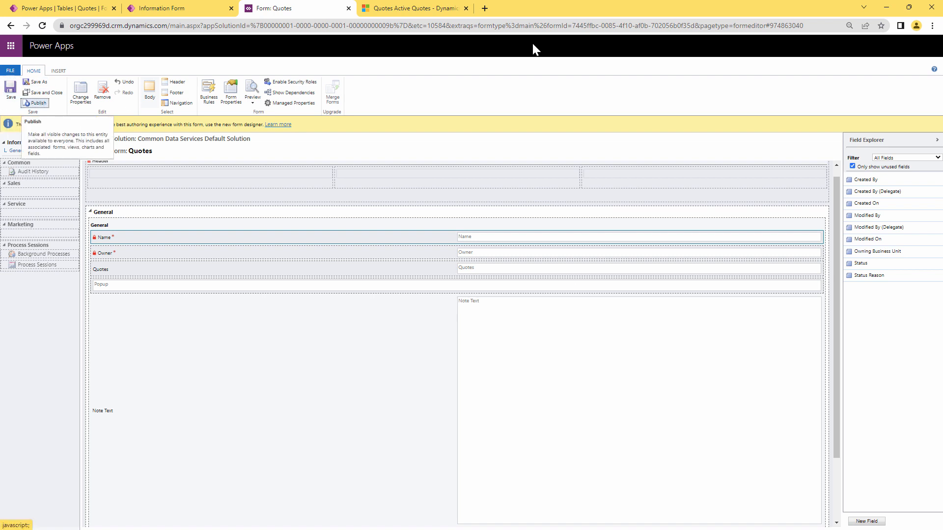
mouse_move(424, 65)
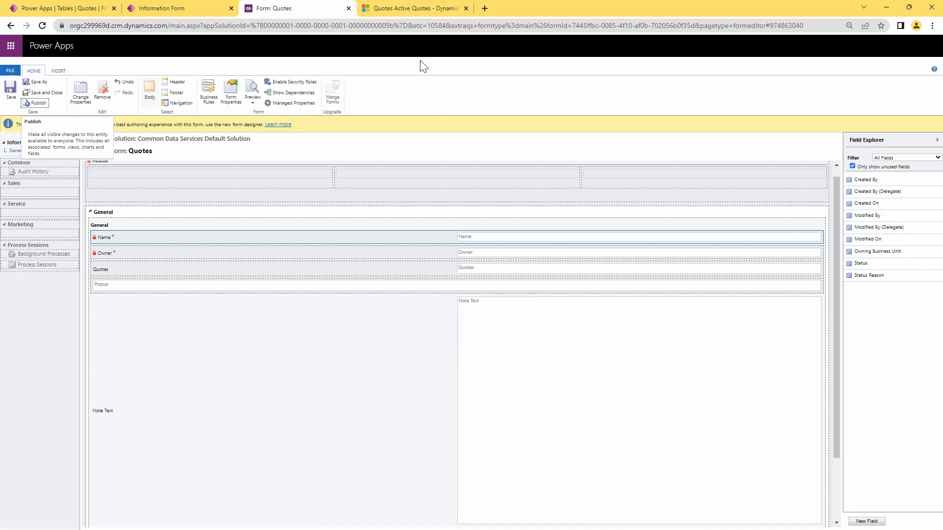
Hard-reload the Active Quotes view via developer tools and load the existing quote record's form.
left_click(413, 7)
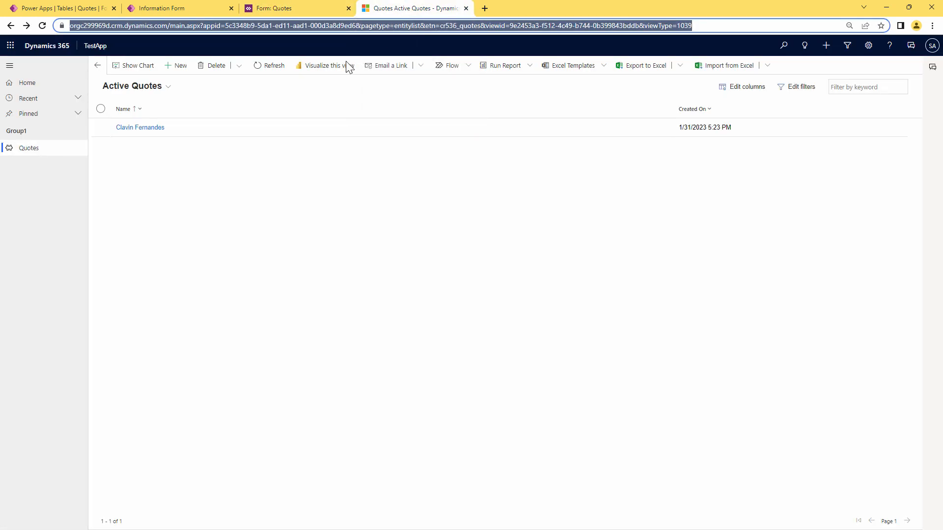
mouse_move(190, 160)
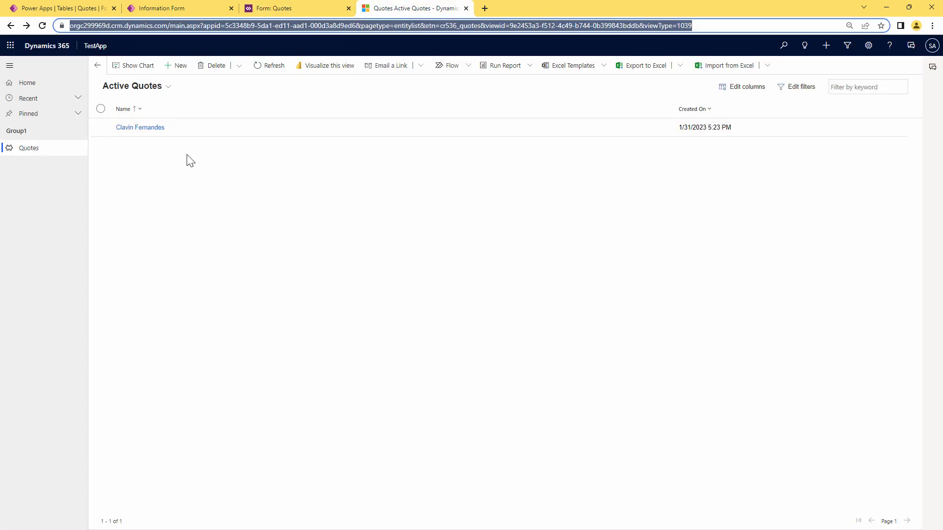
right_click(191, 159)
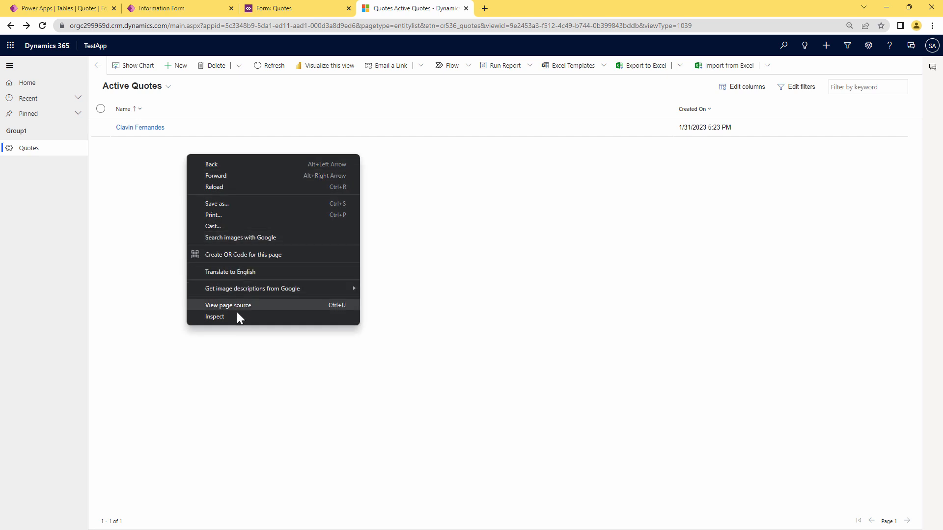
left_click(215, 317)
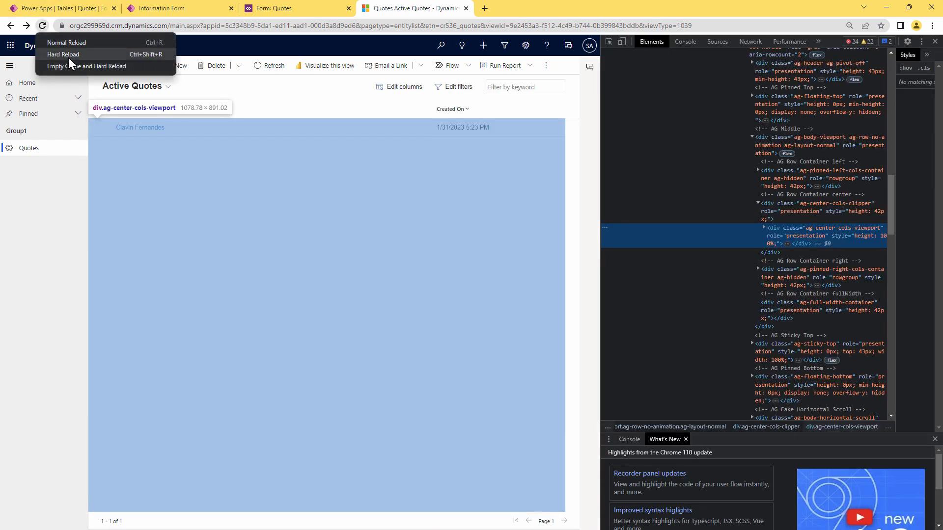
left_click(62, 54)
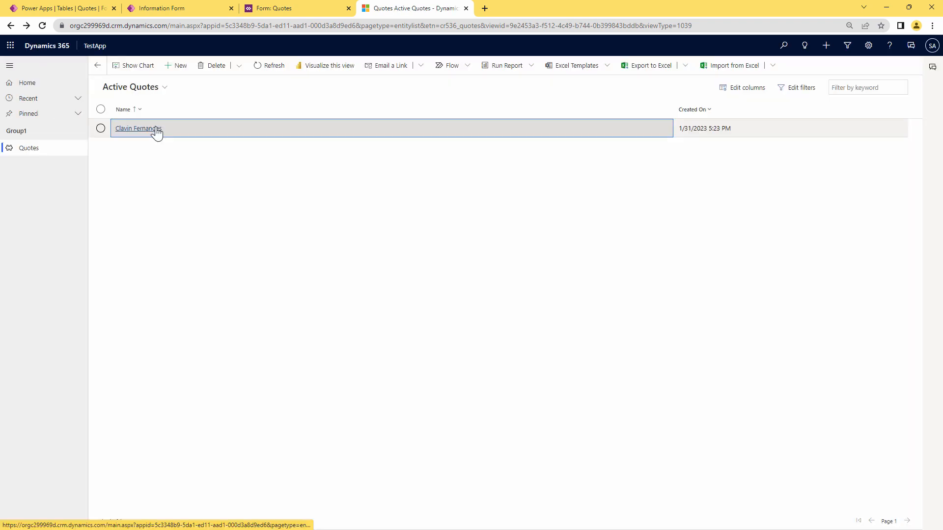
left_click(139, 128)
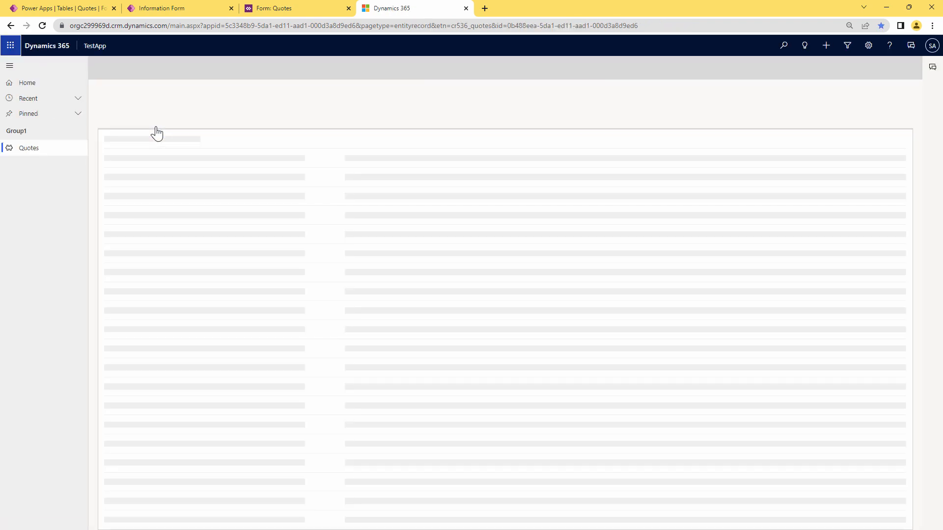